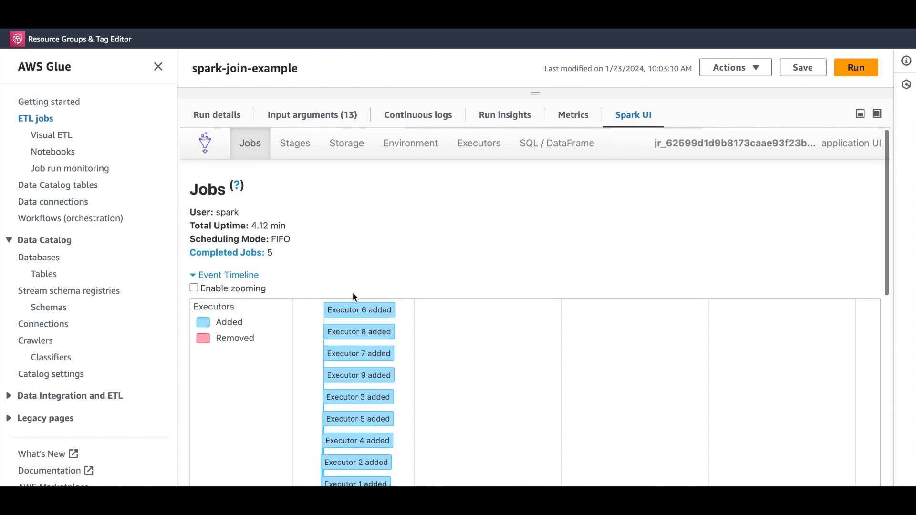
View the Spark UI stages of the earlier run, reaching stage 6 with its two shuffle exchanges.
scroll(down, 3)
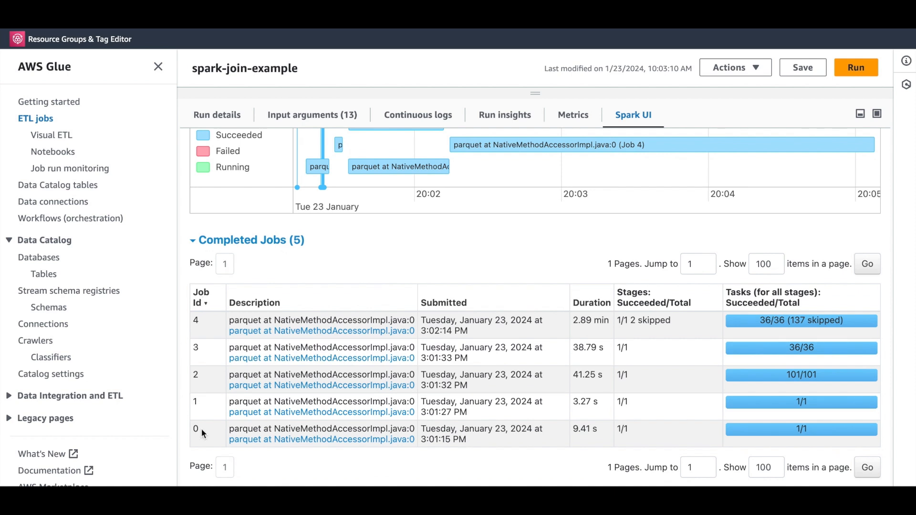
mouse_move(582, 363)
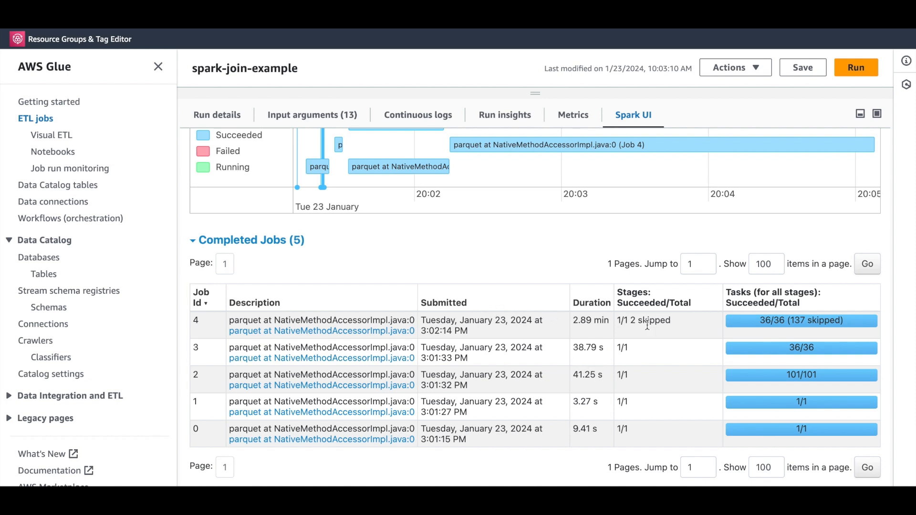
mouse_move(641, 320)
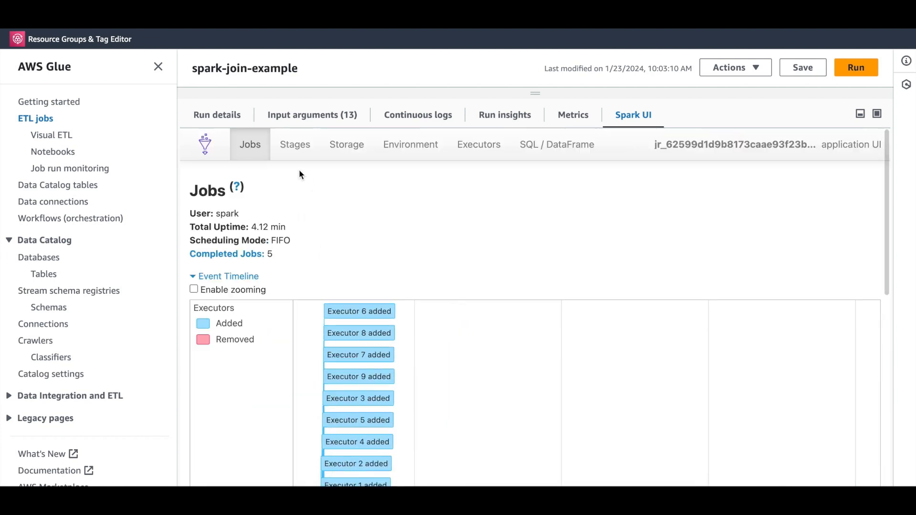
click(295, 144)
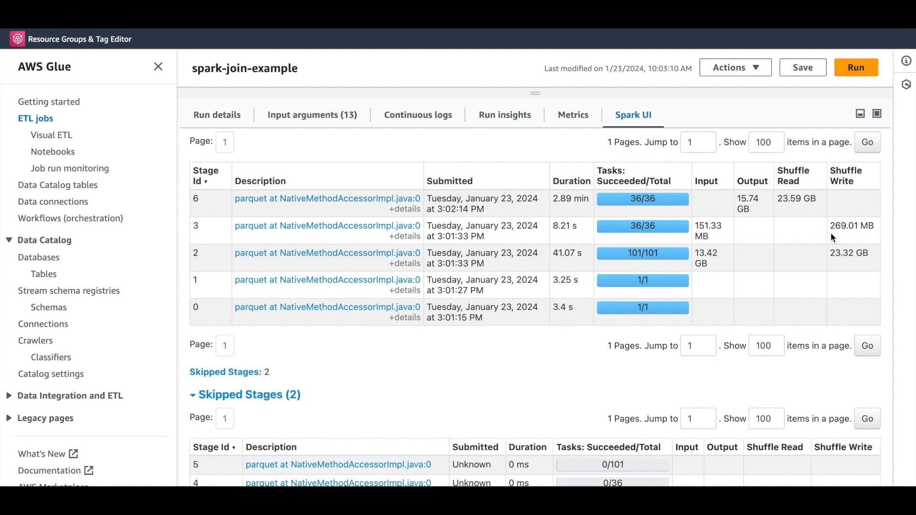
mouse_move(876, 257)
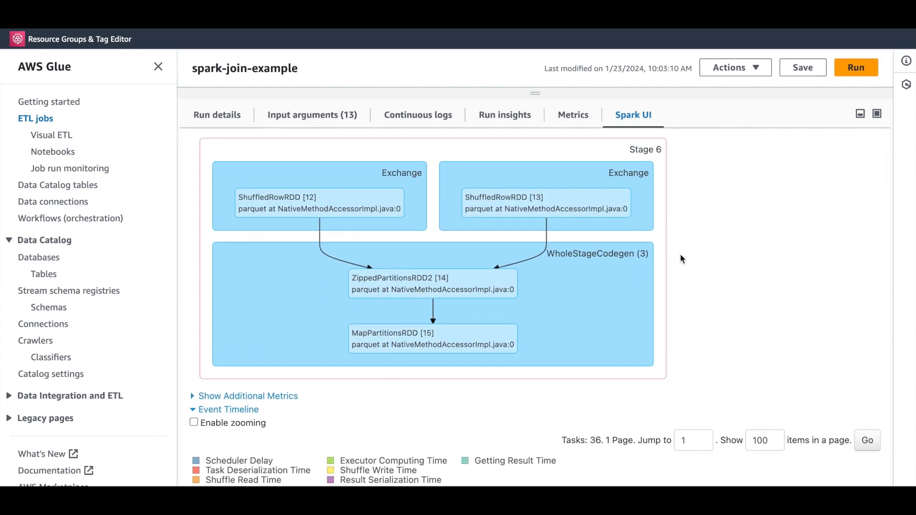
mouse_move(732, 272)
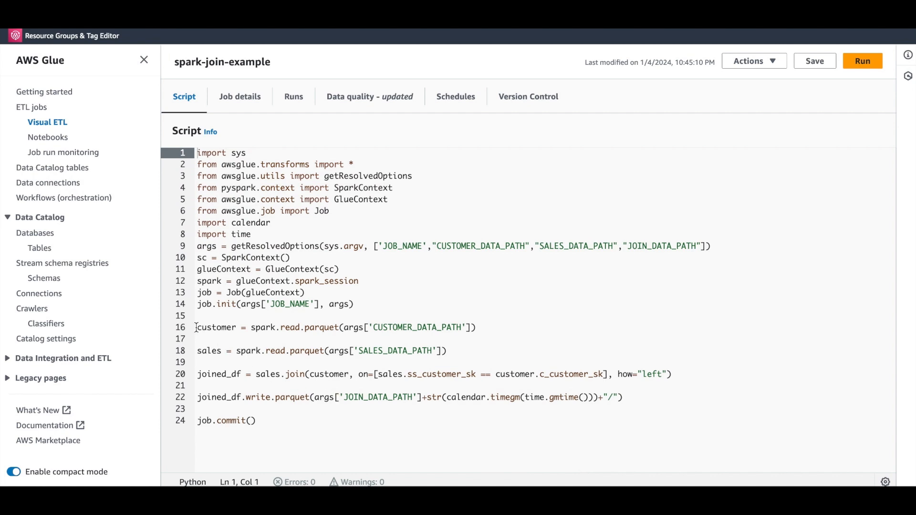
Start a new run of the spark-join-example job from its script page.
drag(197, 327, 449, 351)
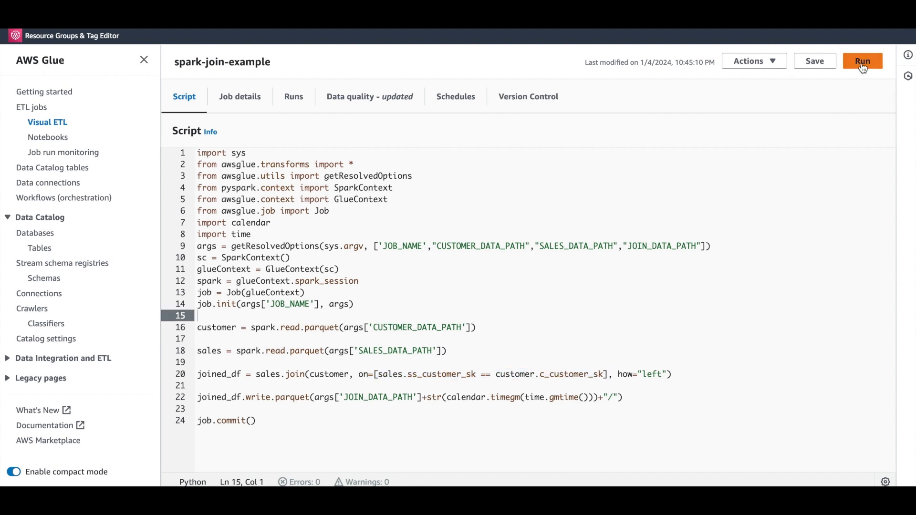
click(863, 61)
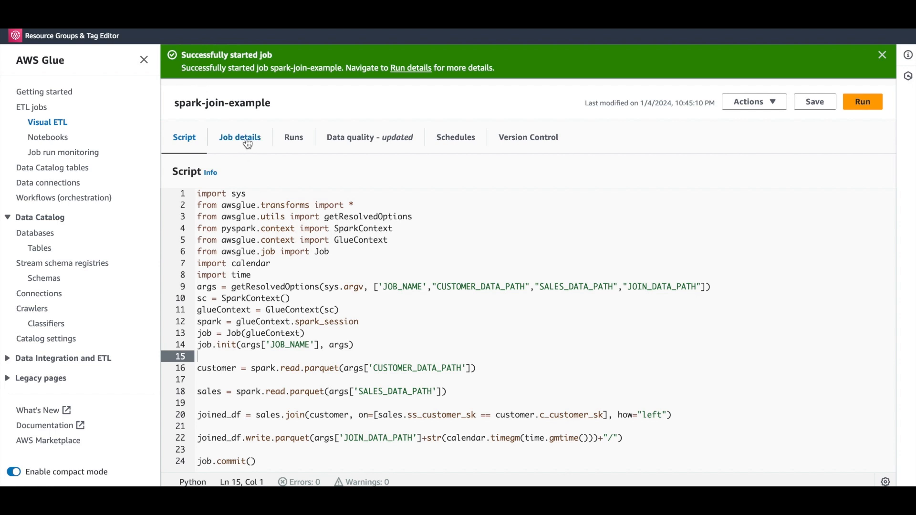
Review the job details down to the CloudWatch metrics, continuous logging and Spark UI log settings.
click(239, 137)
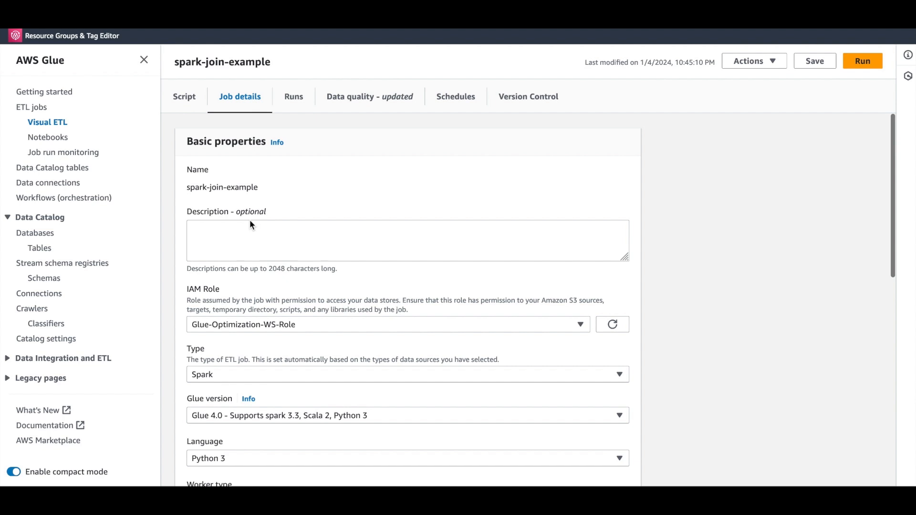
scroll(down, 3)
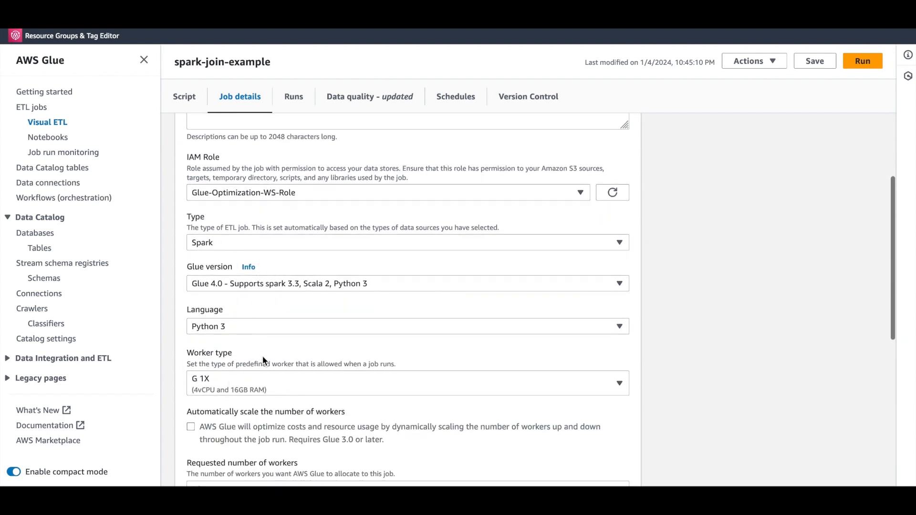
scroll(down, 3)
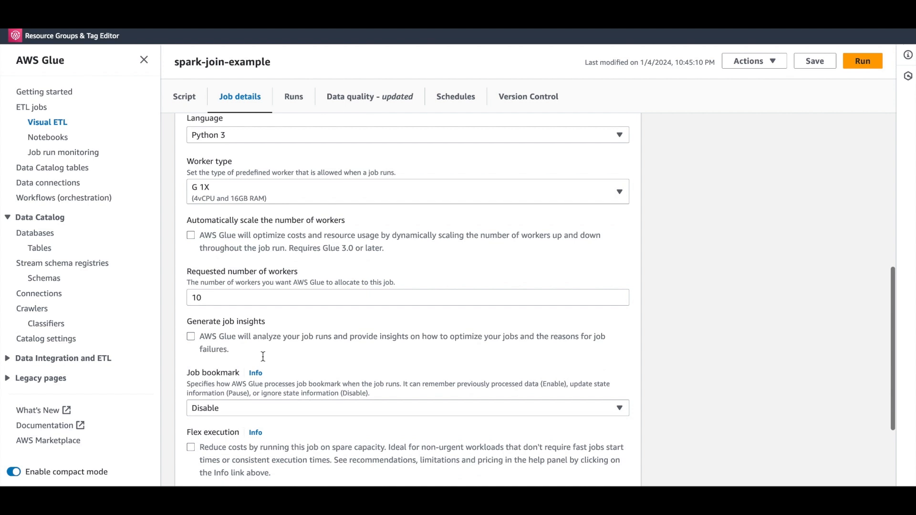
scroll(down, 3)
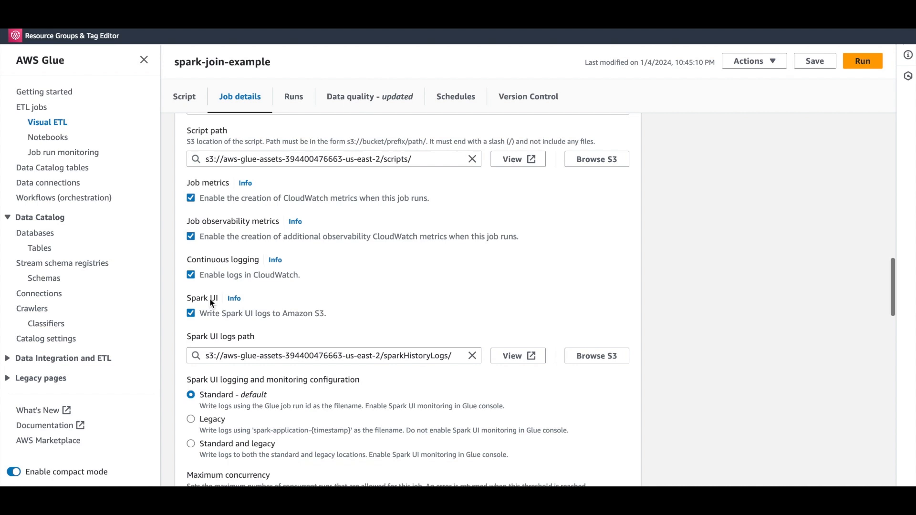
mouse_move(470, 323)
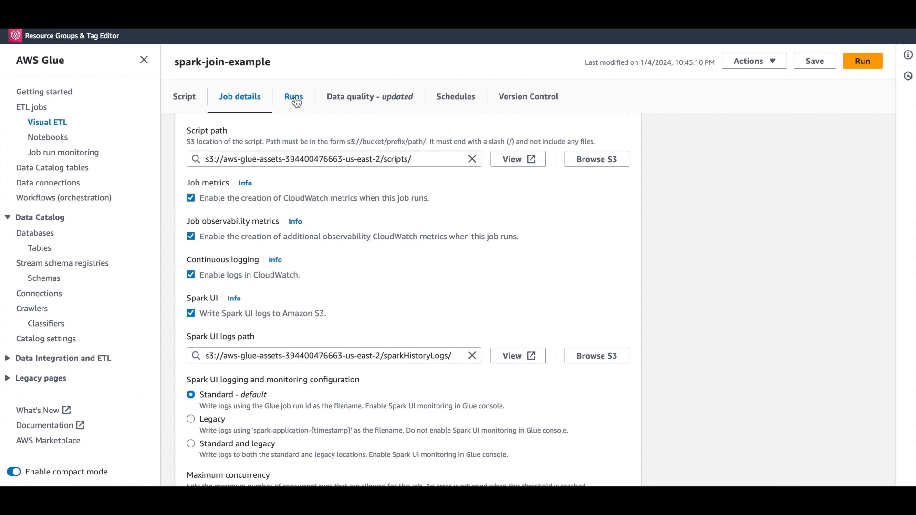
Select the running run in the job's run history and view its Spark UI tab.
click(293, 96)
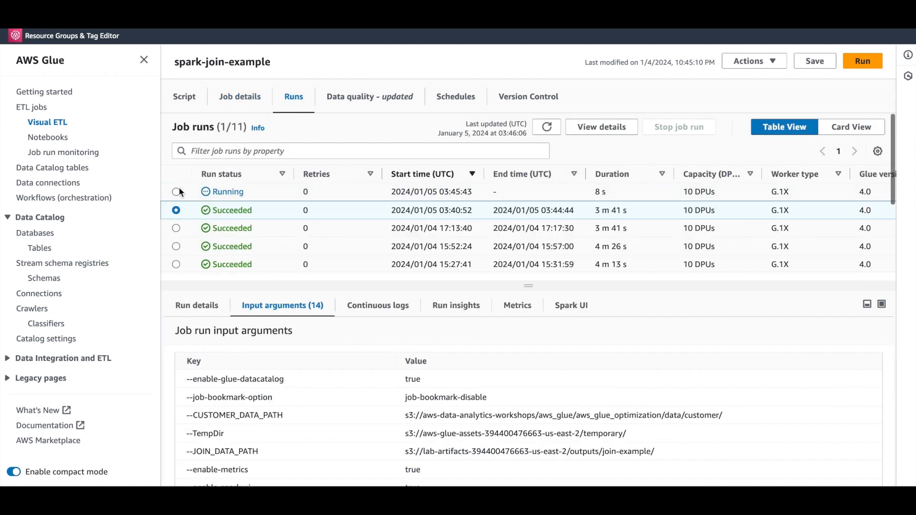
click(175, 192)
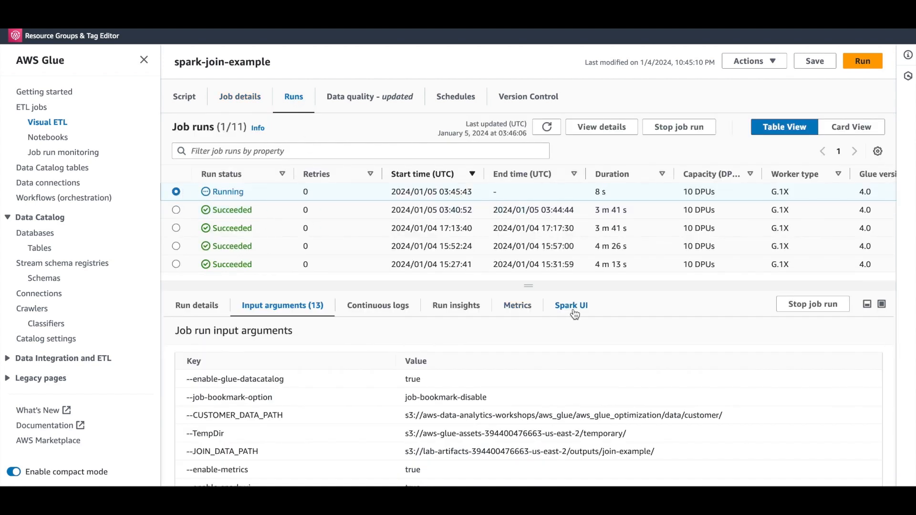
click(571, 305)
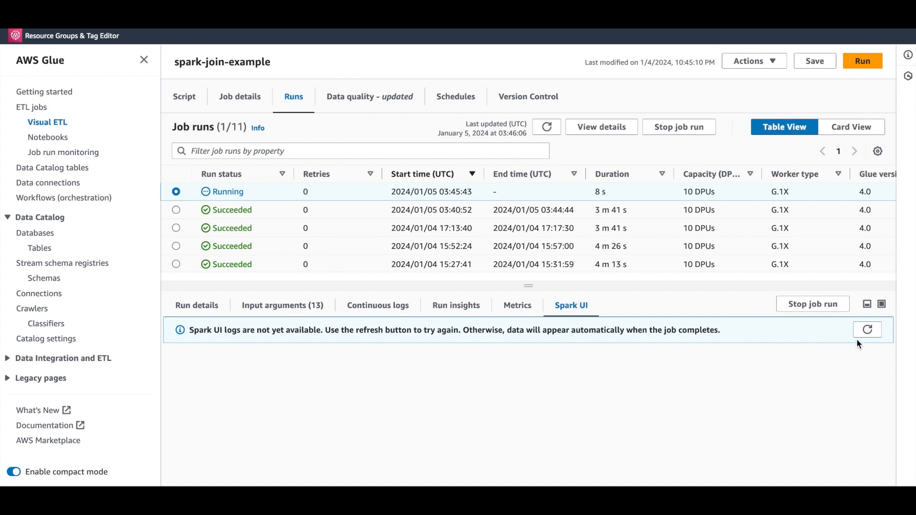
mouse_move(868, 330)
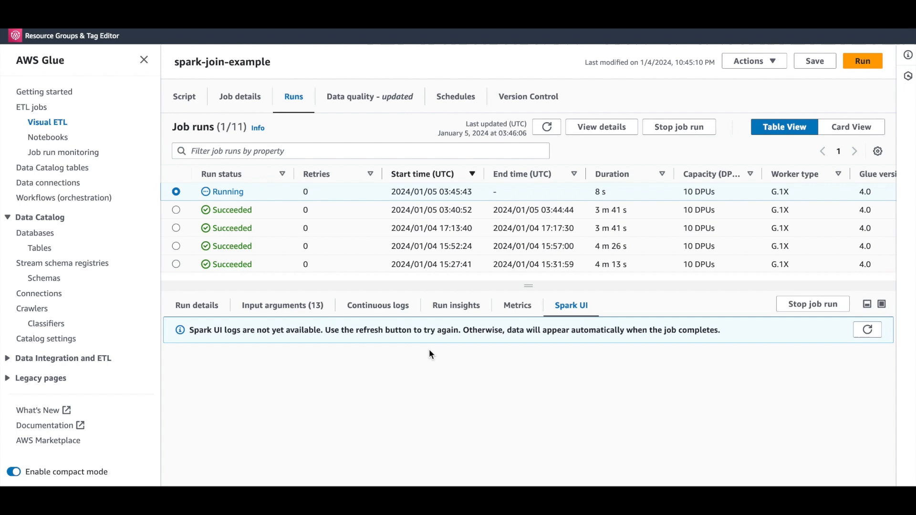
mouse_move(101, 220)
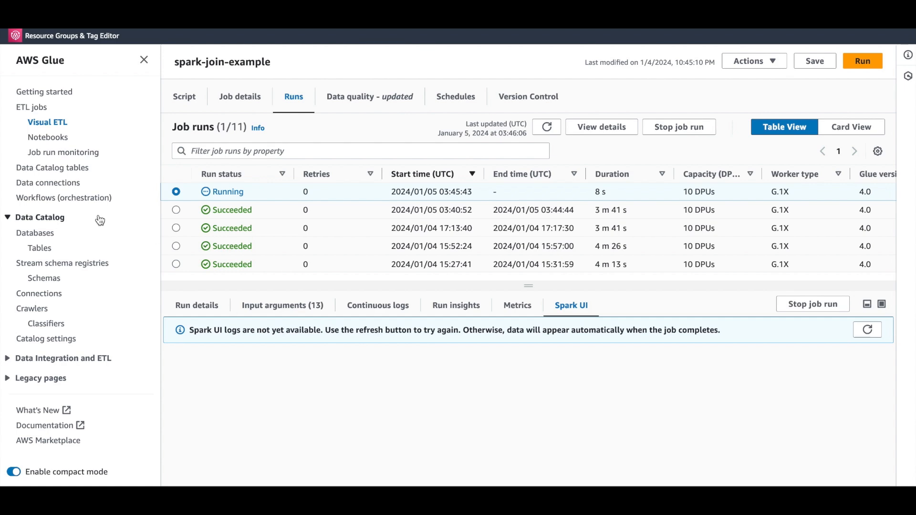
mouse_move(79, 165)
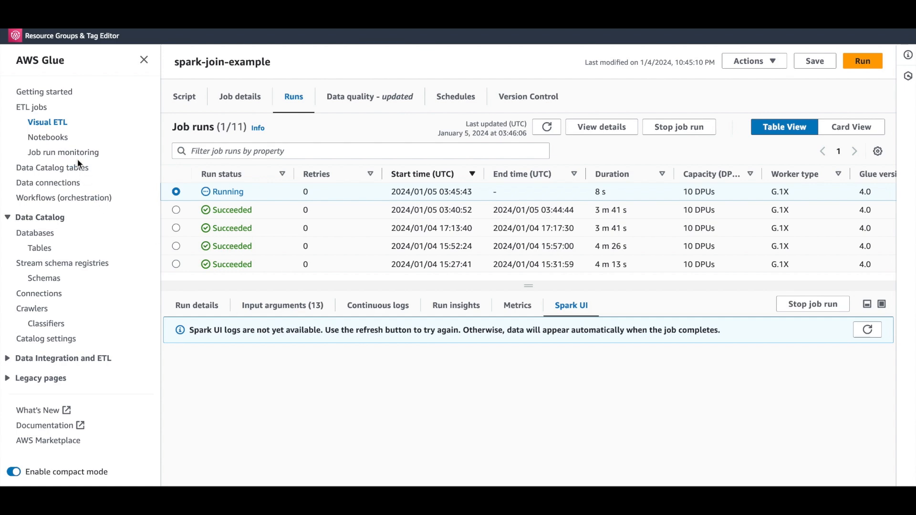
From Job run monitoring, select the previous spark-join-example run and its Spark UI.
click(63, 152)
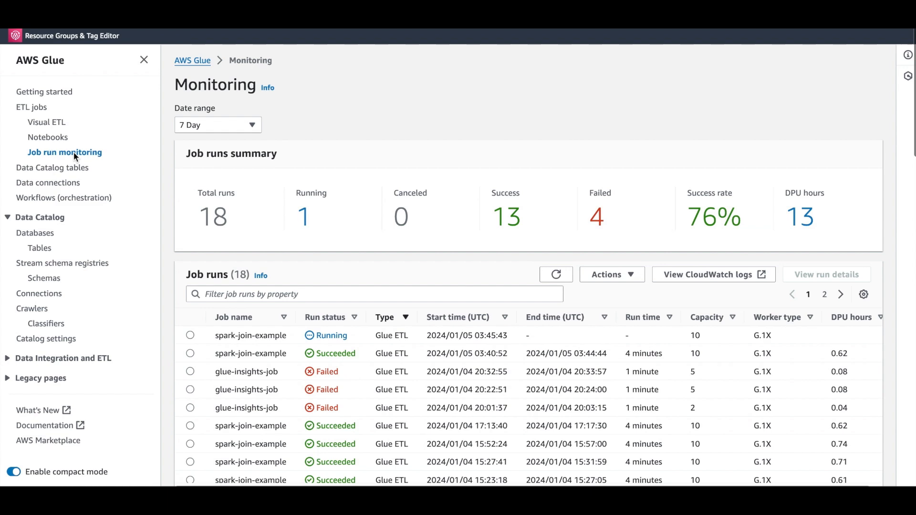
click(190, 353)
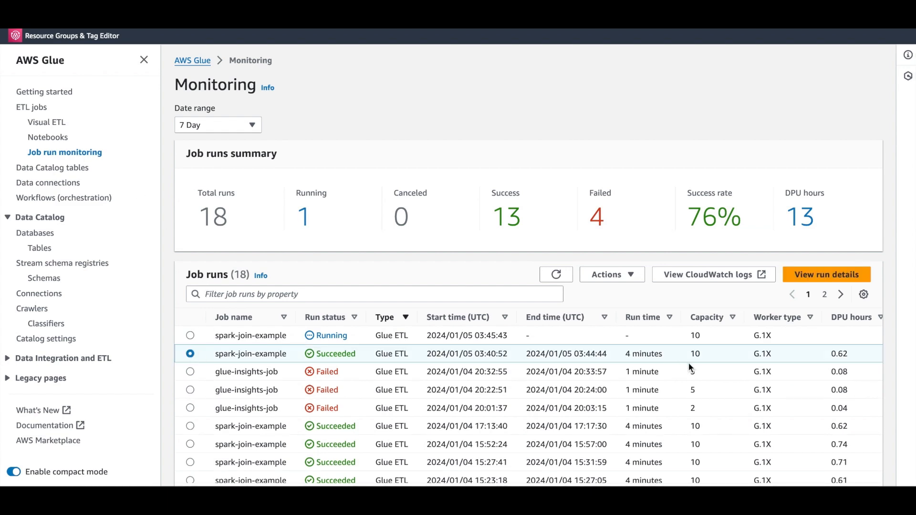
click(826, 275)
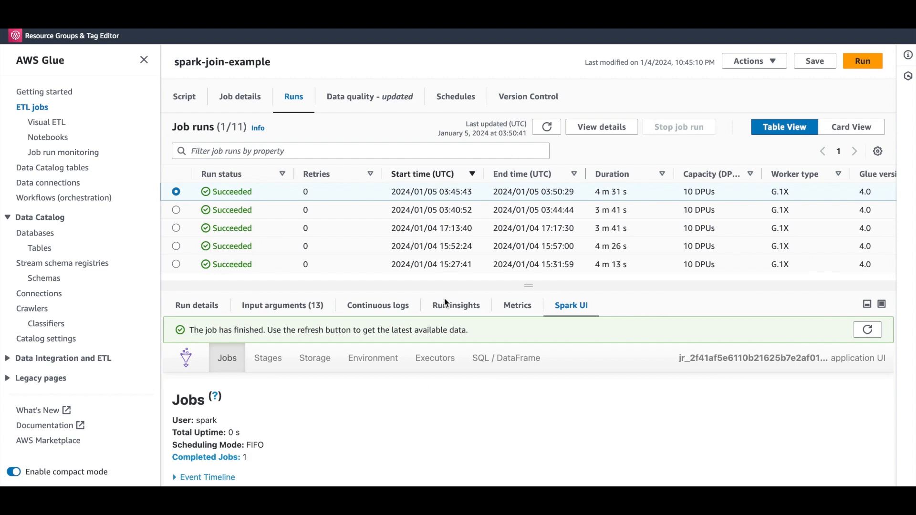
mouse_move(219, 191)
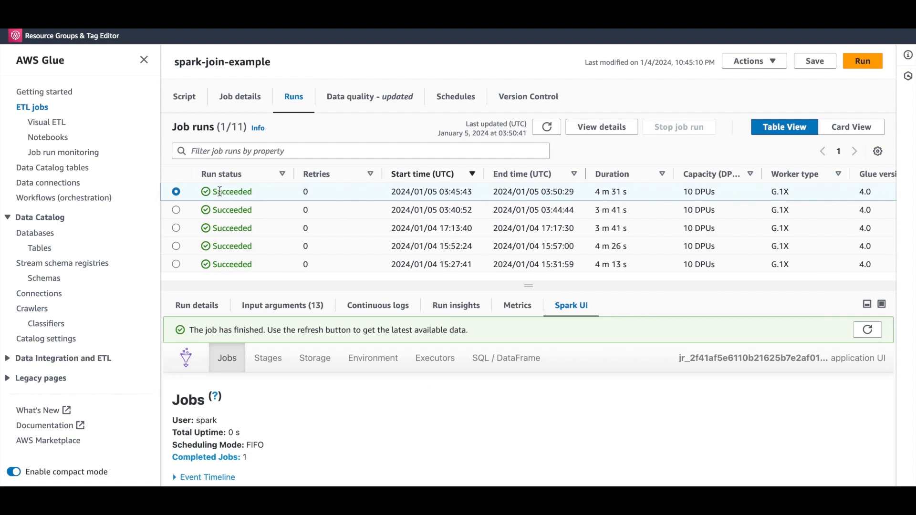
mouse_move(591, 195)
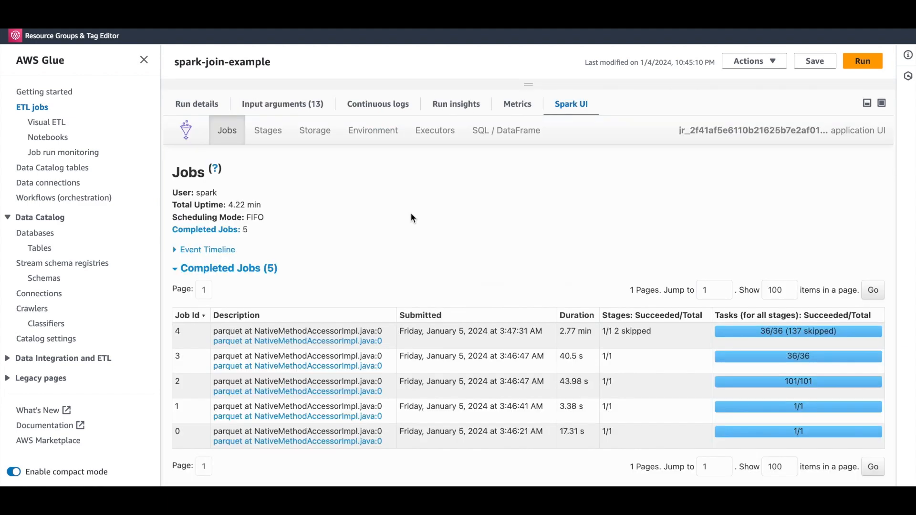
mouse_move(378, 167)
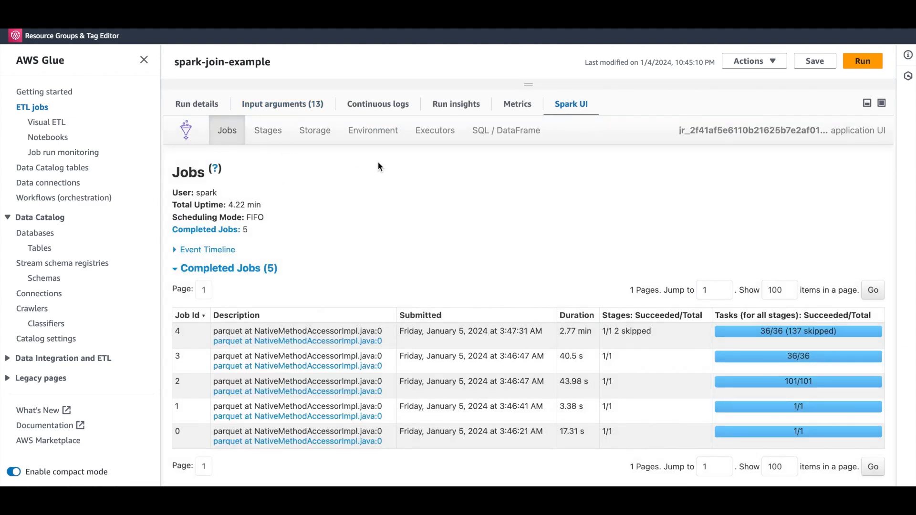
mouse_move(267, 132)
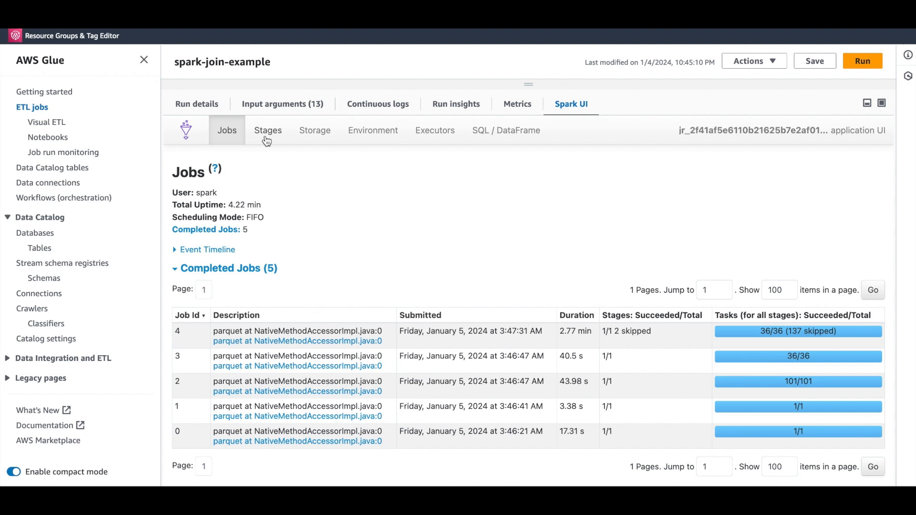
mouse_move(352, 174)
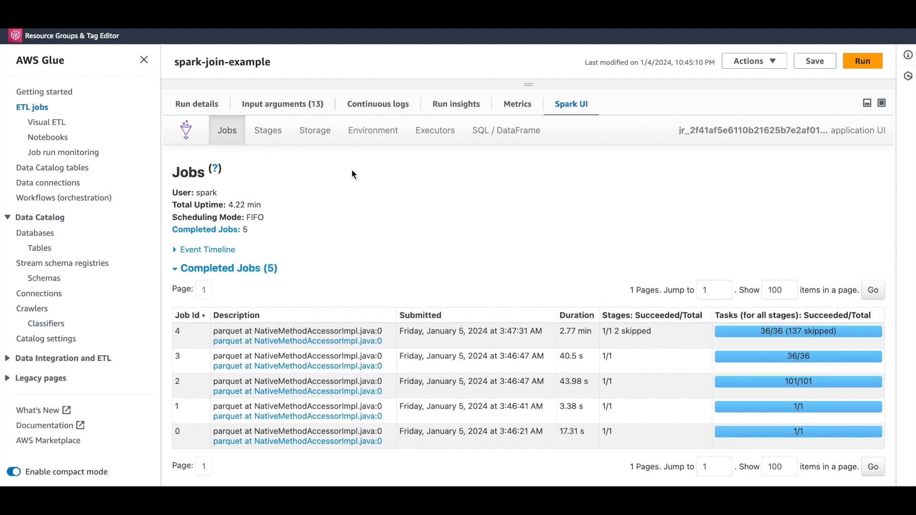
mouse_move(300, 251)
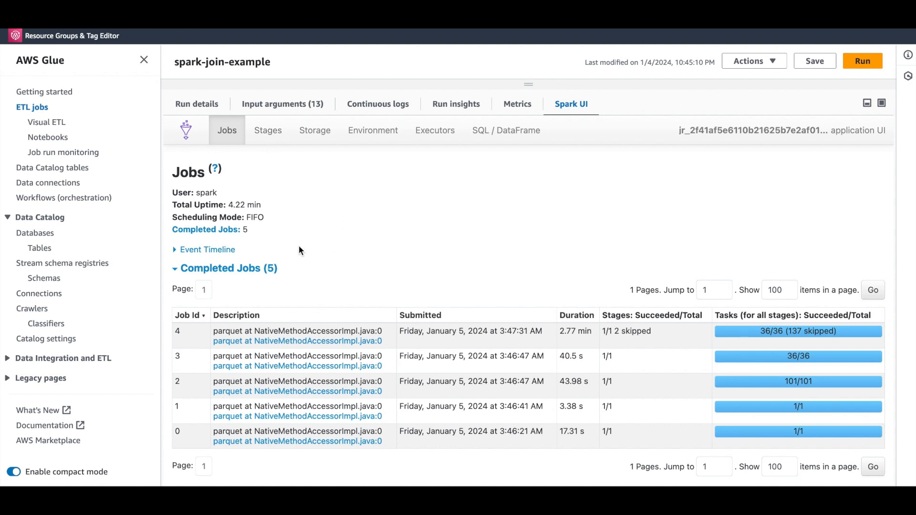
From the Spark stages list, view stage 2's details with 13.42 GB input and 101 tasks.
click(267, 129)
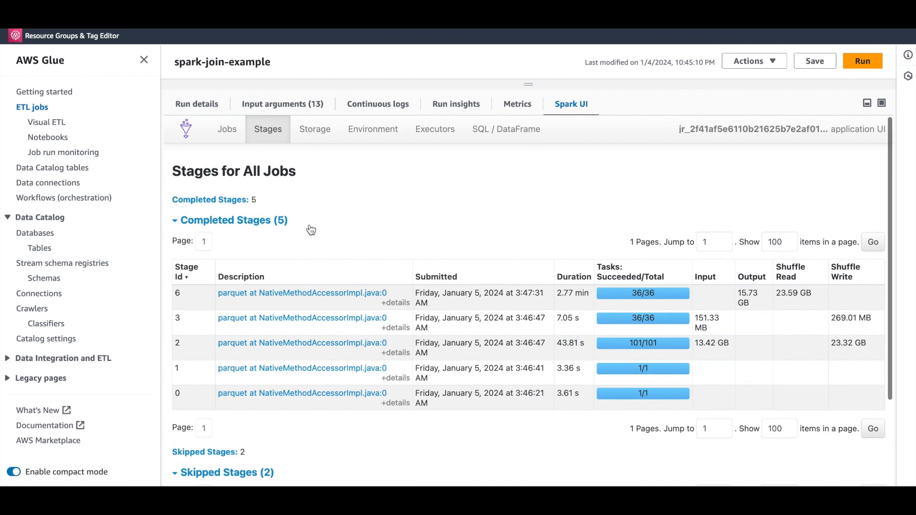
scroll(down, 3)
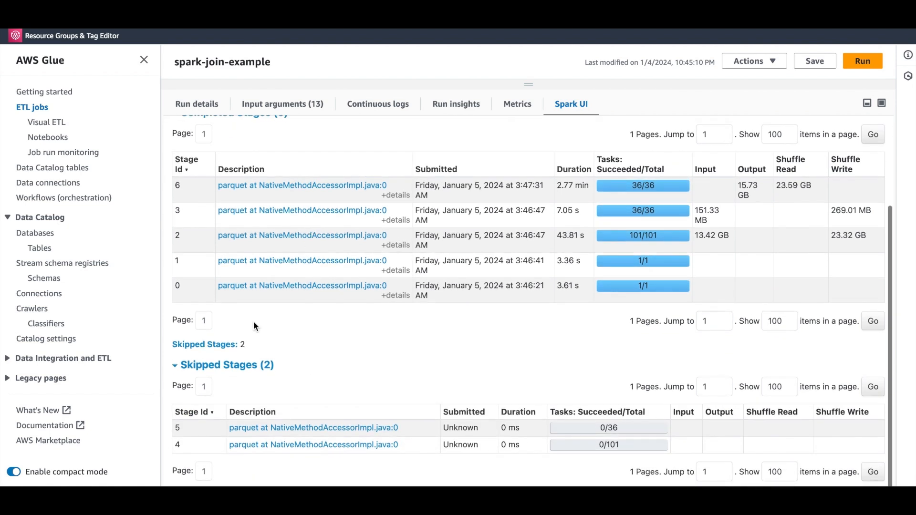
mouse_move(350, 308)
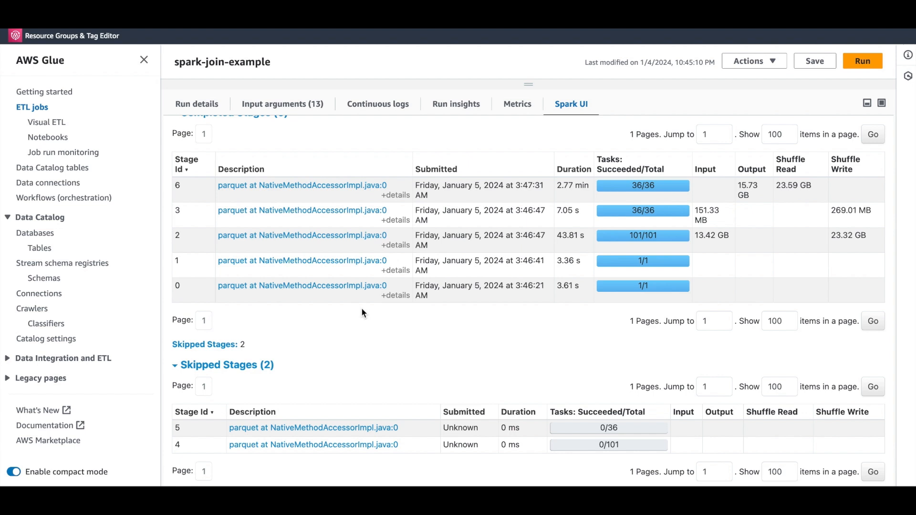
mouse_move(342, 425)
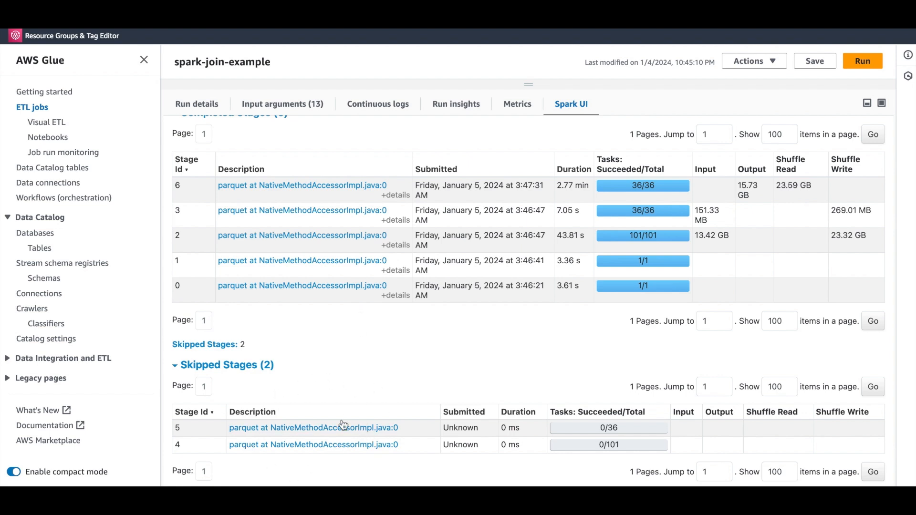
mouse_move(319, 409)
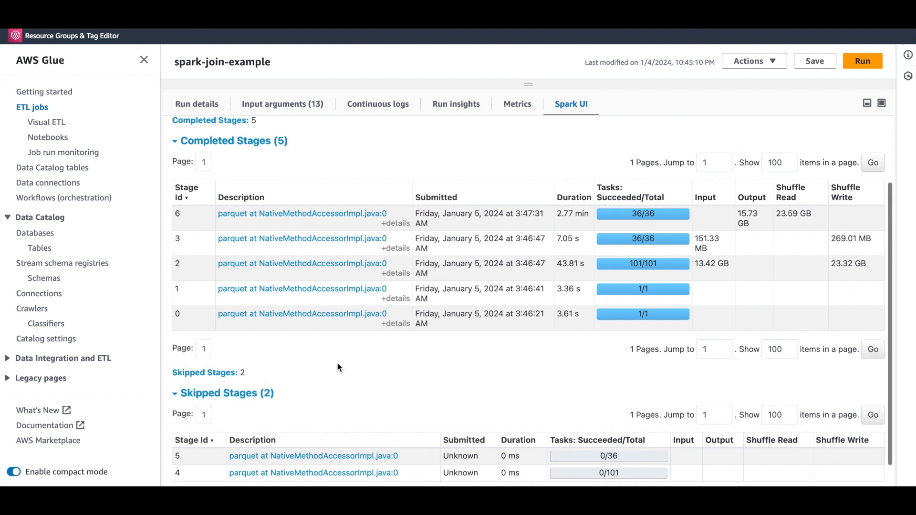
mouse_move(358, 334)
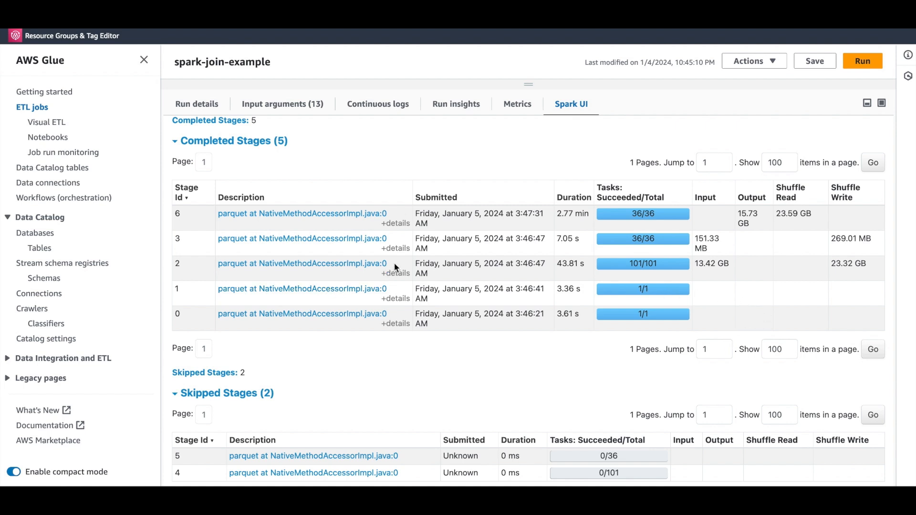
mouse_move(622, 259)
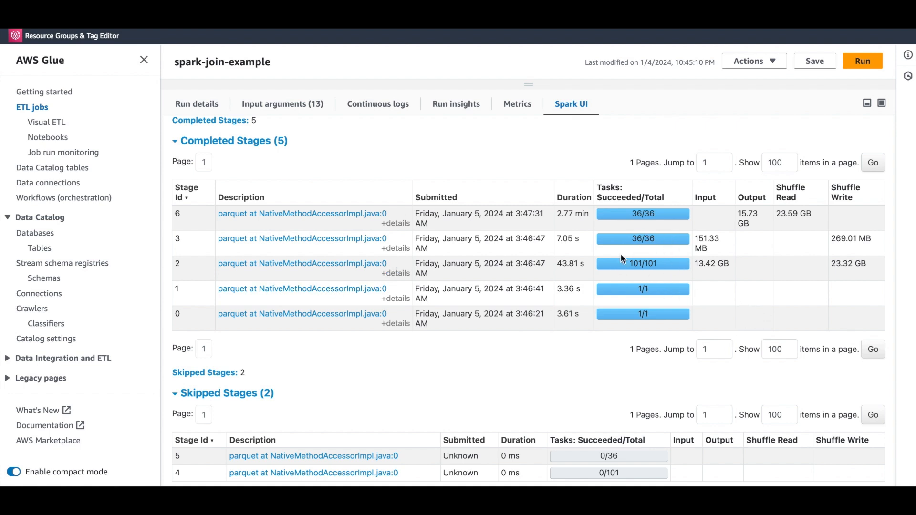
mouse_move(631, 272)
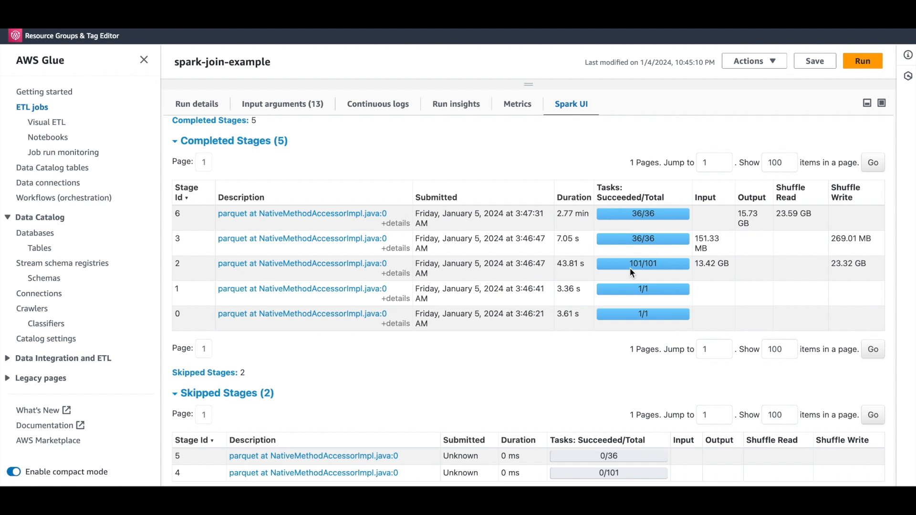
mouse_move(853, 275)
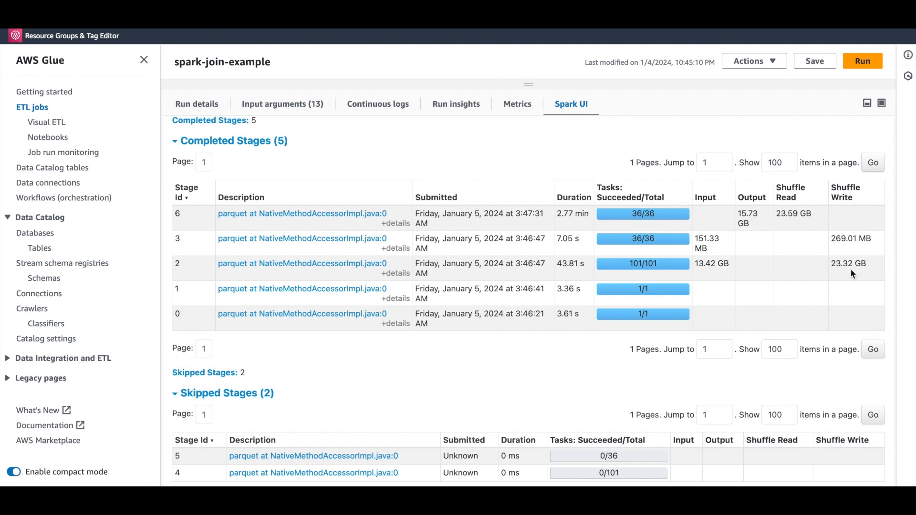
double_click(848, 264)
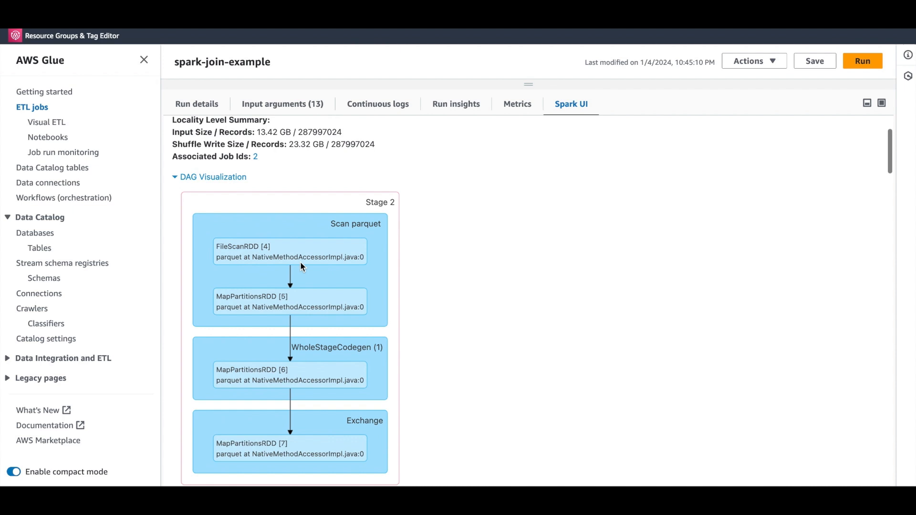
Review stage 2's DAG, then stage 3's details with its expanded execution graph.
scroll(down, 3)
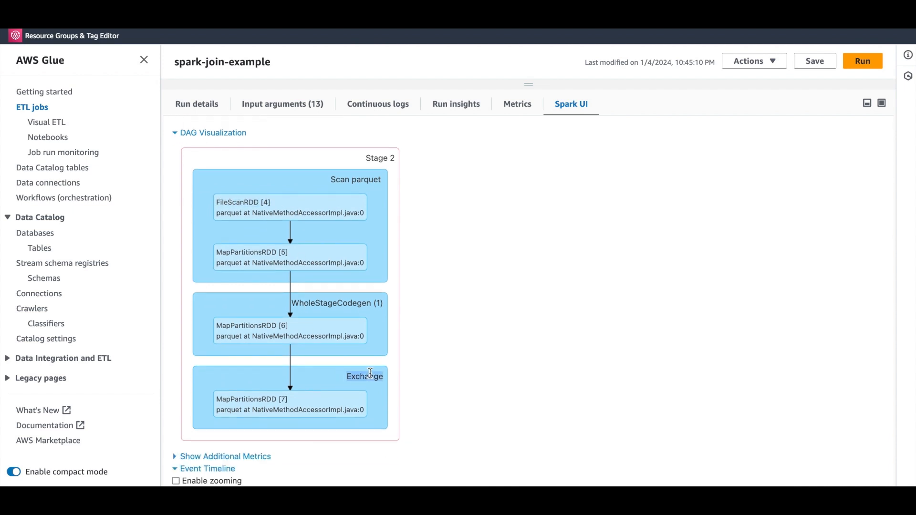
mouse_move(464, 392)
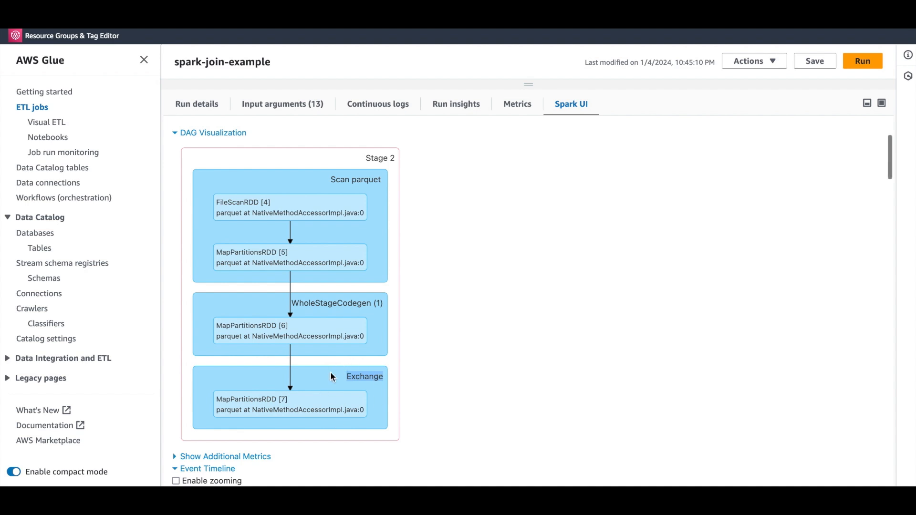
mouse_move(293, 252)
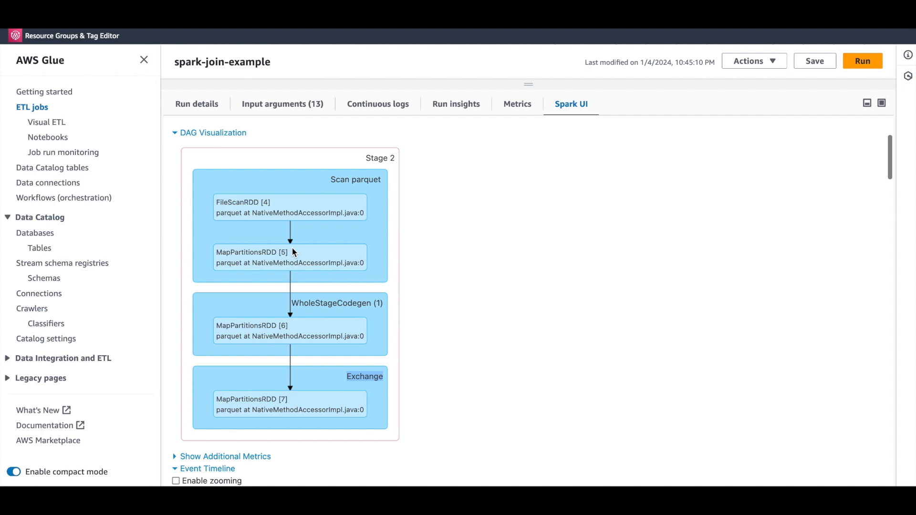
click(267, 130)
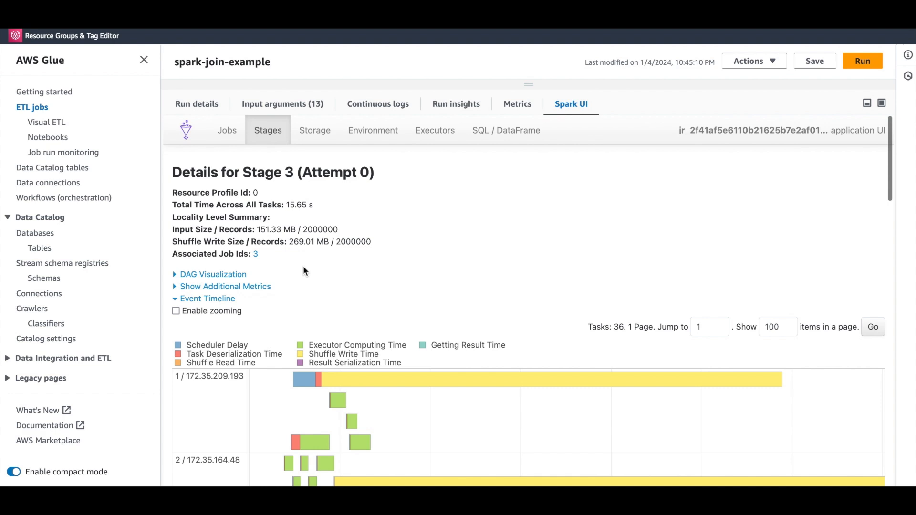
click(213, 274)
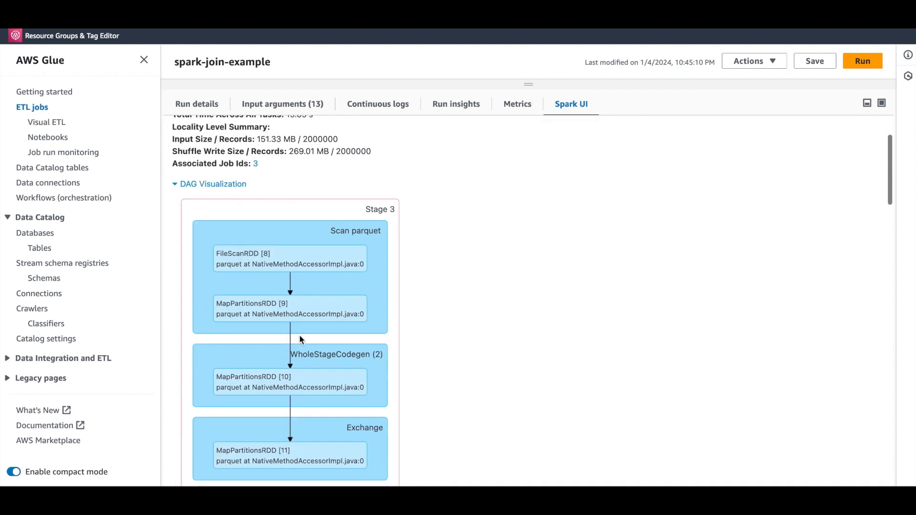
scroll(down, 3)
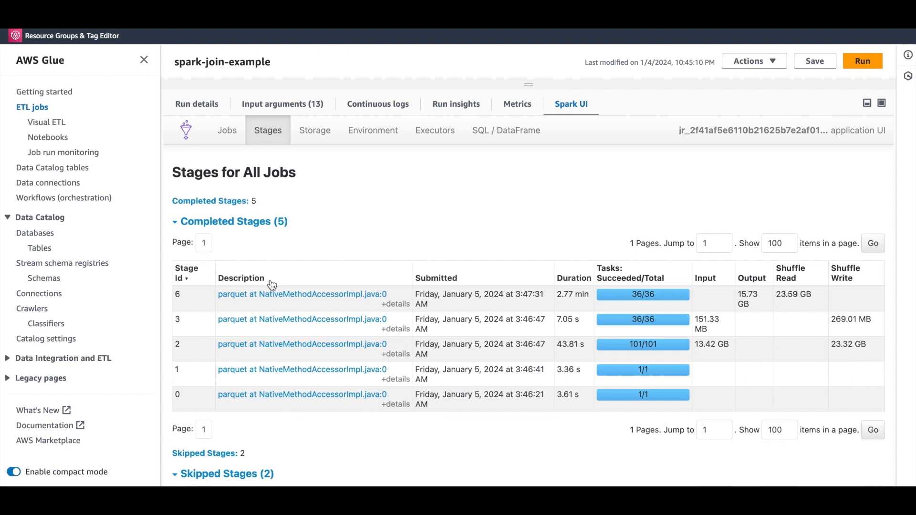
Inspect stage 6's join DAG and highlight stage 3's 151.33 MB input on the stages list.
click(301, 294)
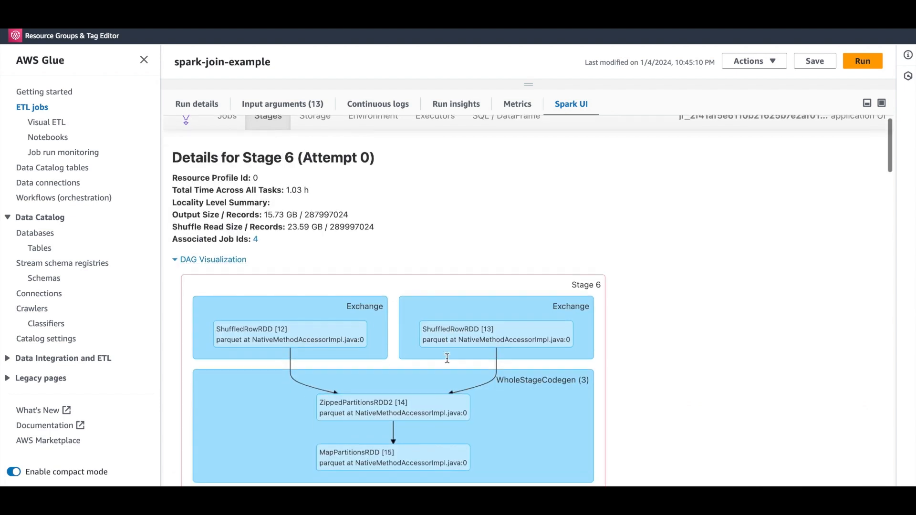
scroll(down, 3)
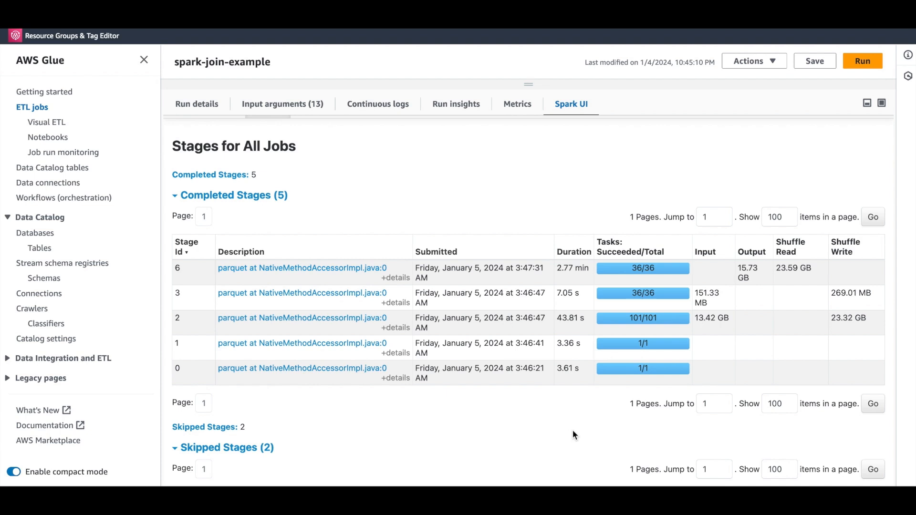
mouse_move(699, 300)
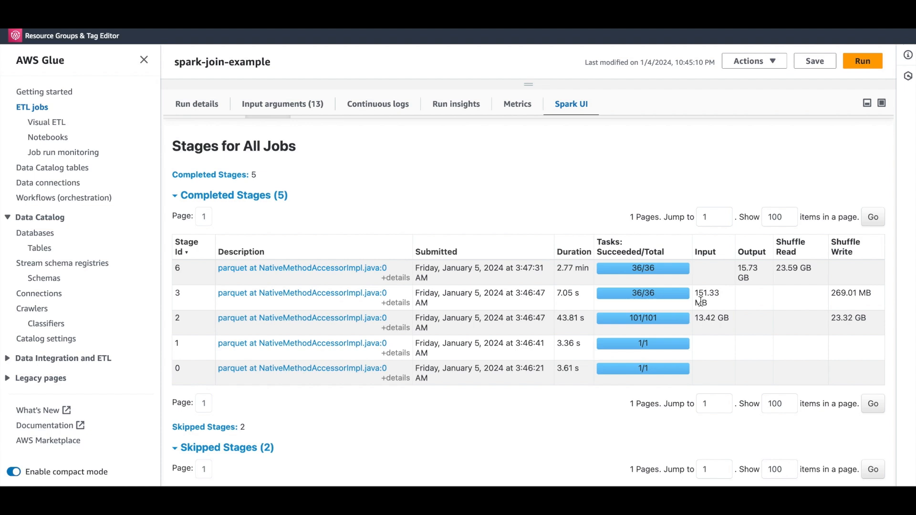
double_click(707, 293)
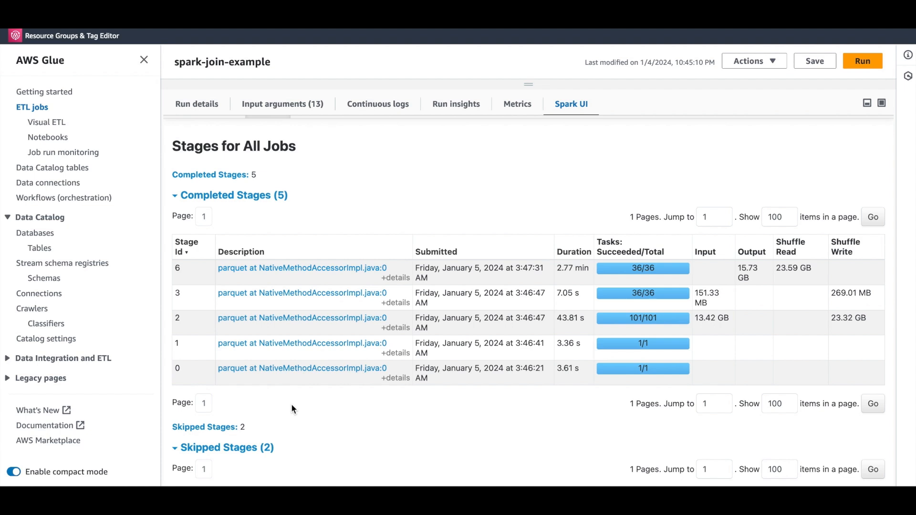
mouse_move(571, 473)
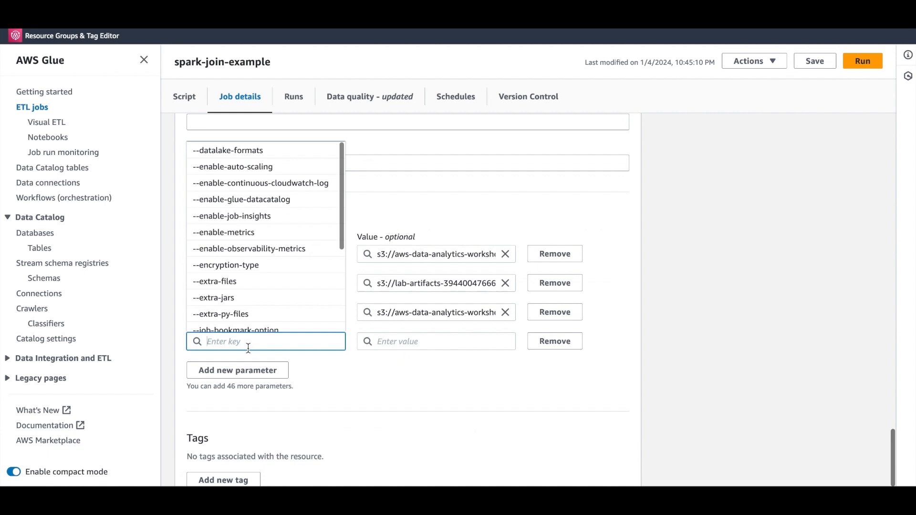
Add --conf spark.sql.autoBroadcastJoinThreshold=268435456, save the job and start a new run.
text(--conf)
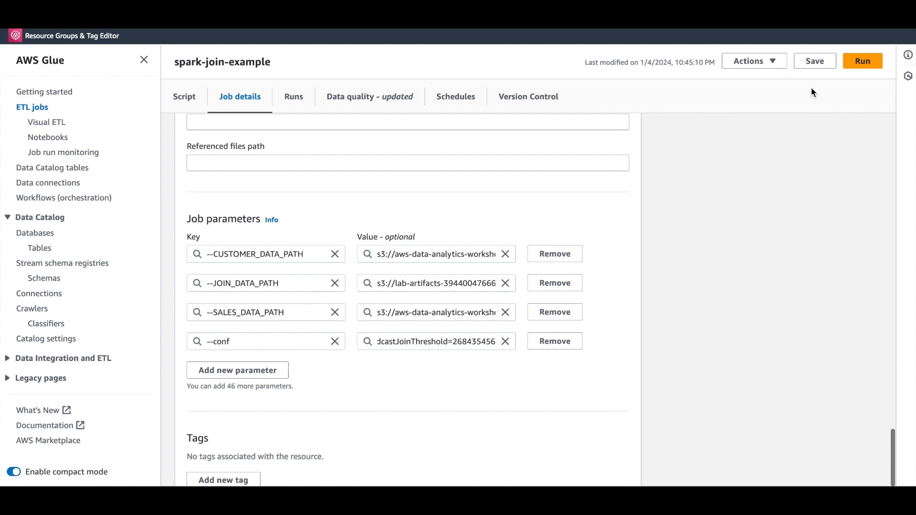
click(814, 61)
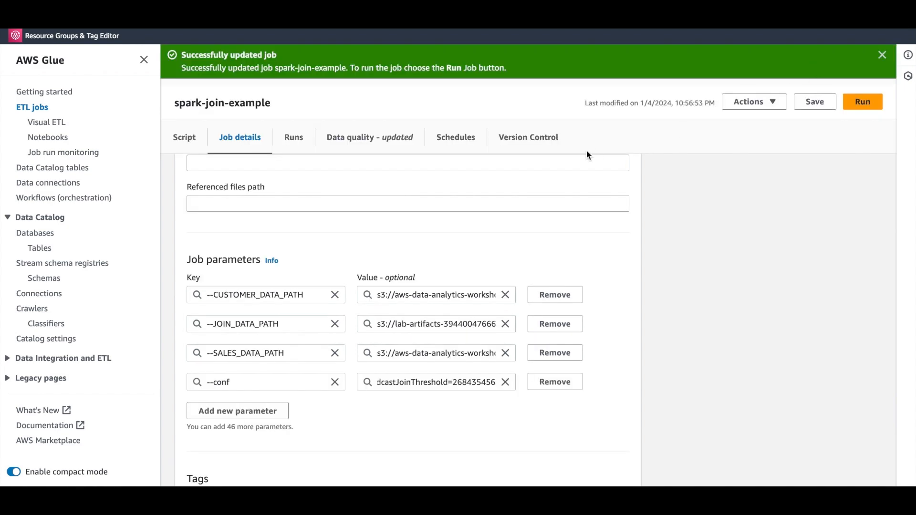
click(863, 101)
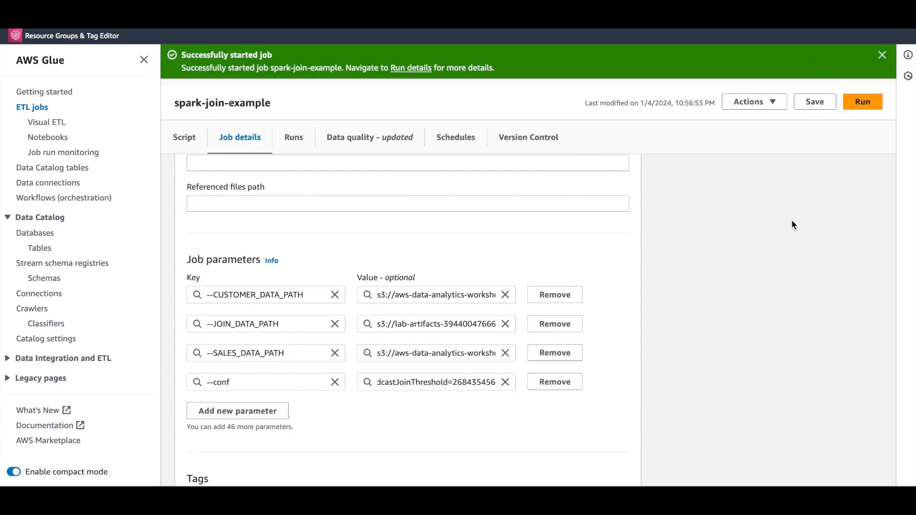
click(293, 137)
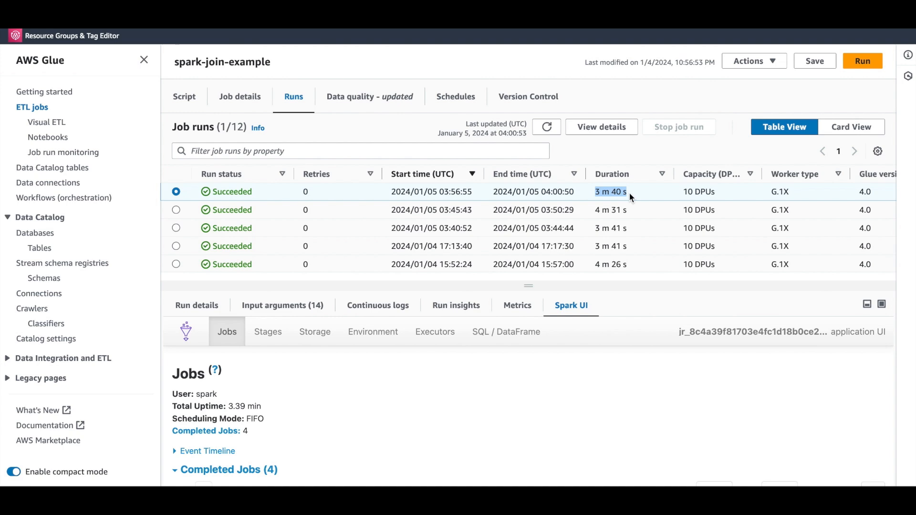
List the new run's four Spark stages and view stage 3's DAG visualization.
scroll(down, 3)
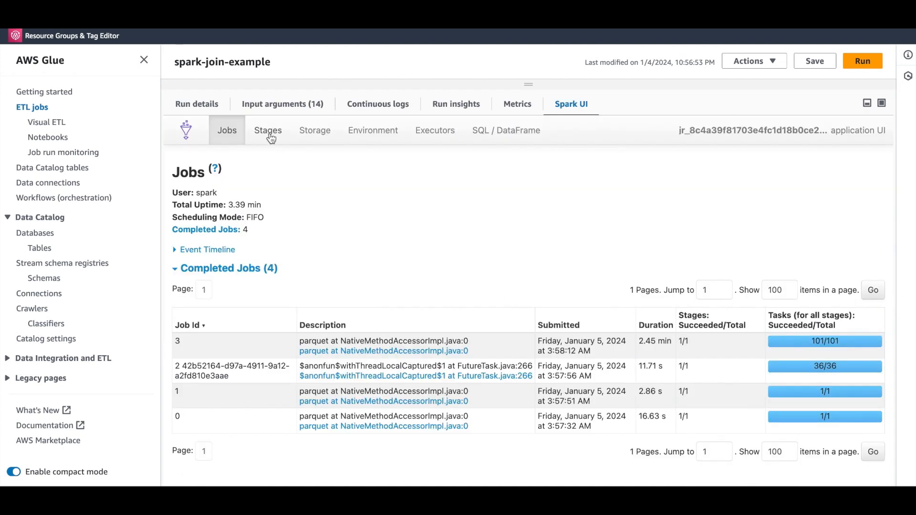
click(268, 131)
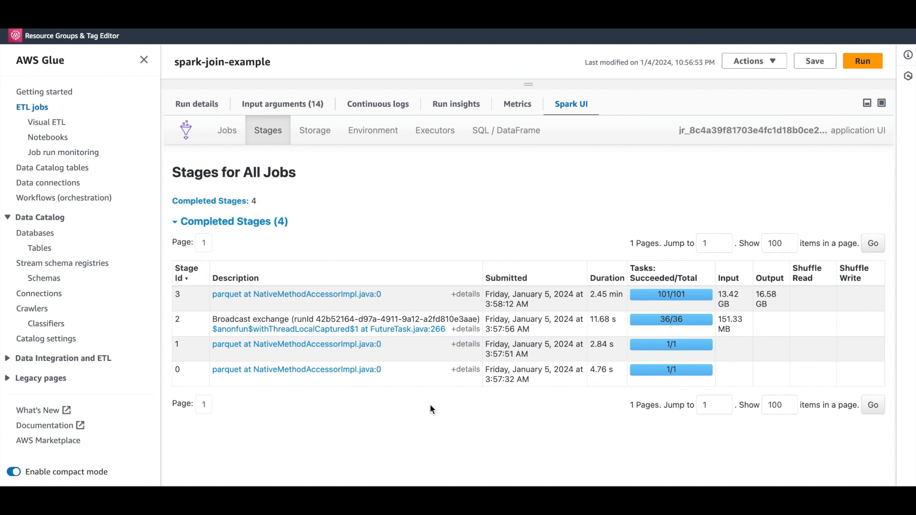
mouse_move(407, 329)
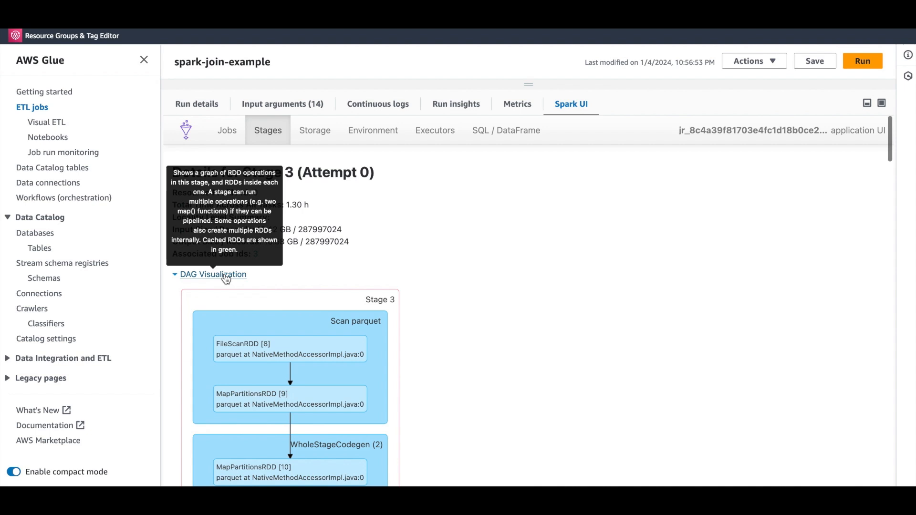
scroll(down, 3)
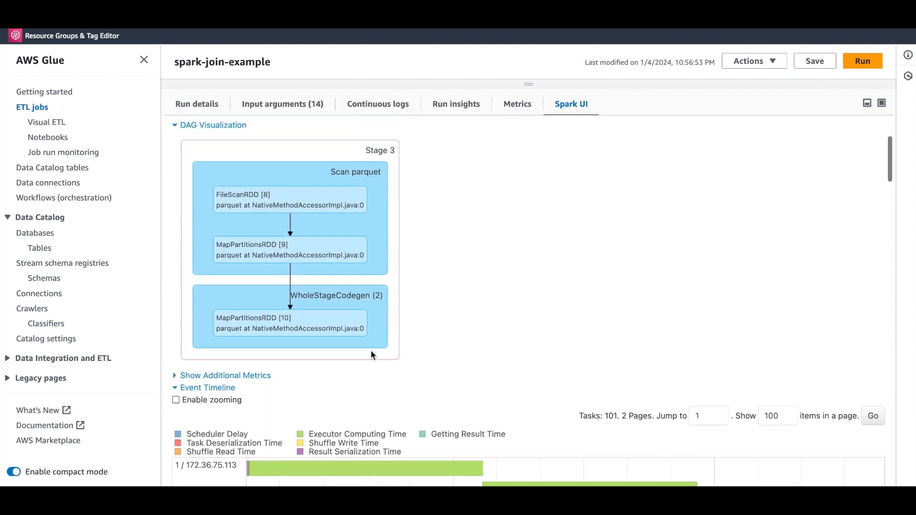
scroll(down, 3)
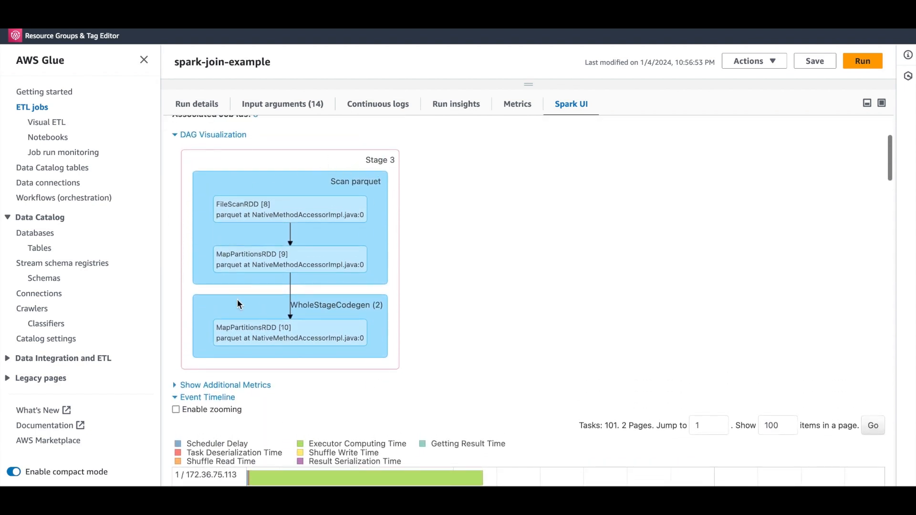
mouse_move(479, 283)
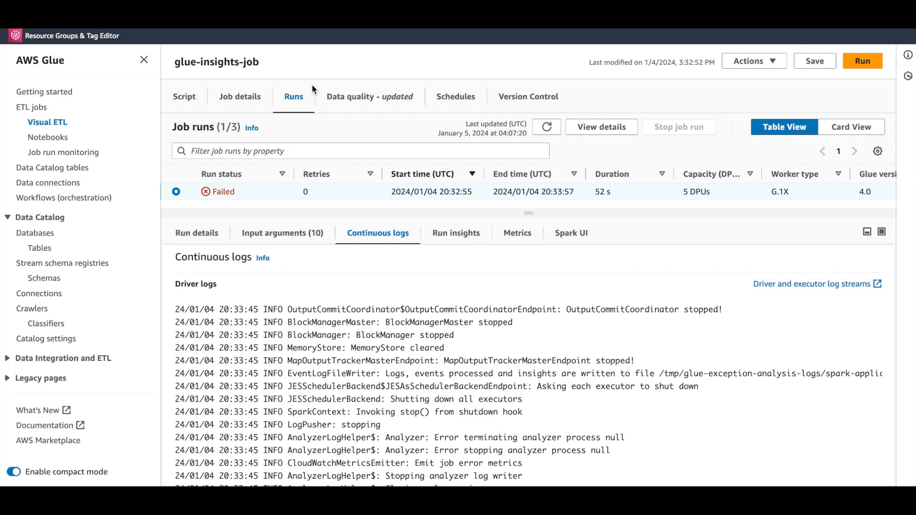
mouse_move(281, 94)
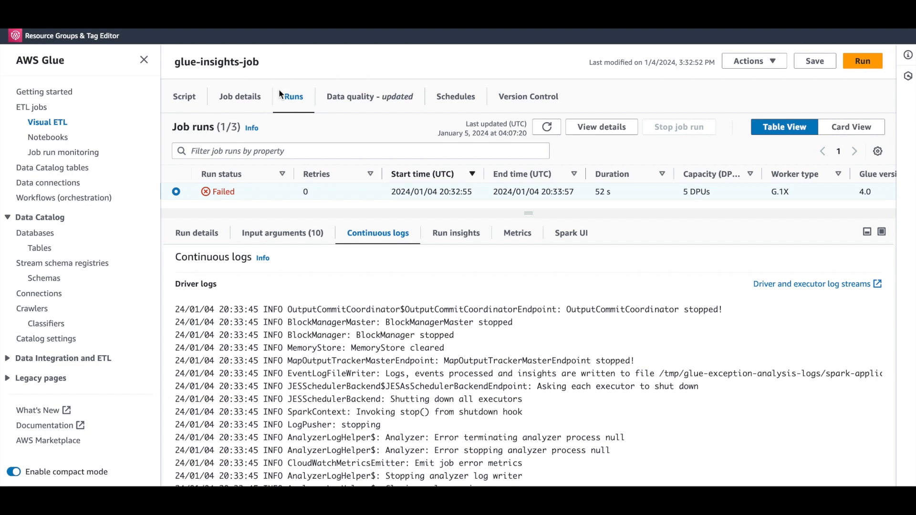
mouse_move(378, 220)
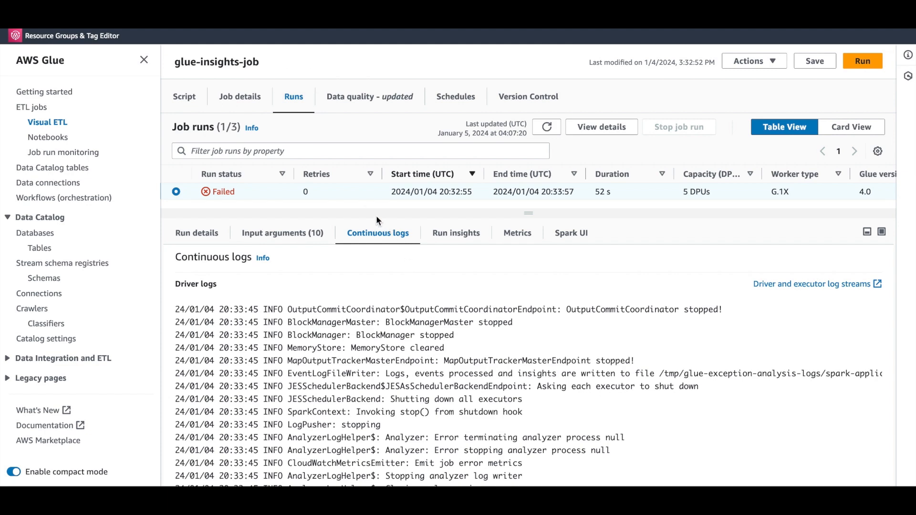
Reach the tensorflow ModuleNotFoundError in the continuous logs, check logging settings, and return to Runs.
scroll(down, 3)
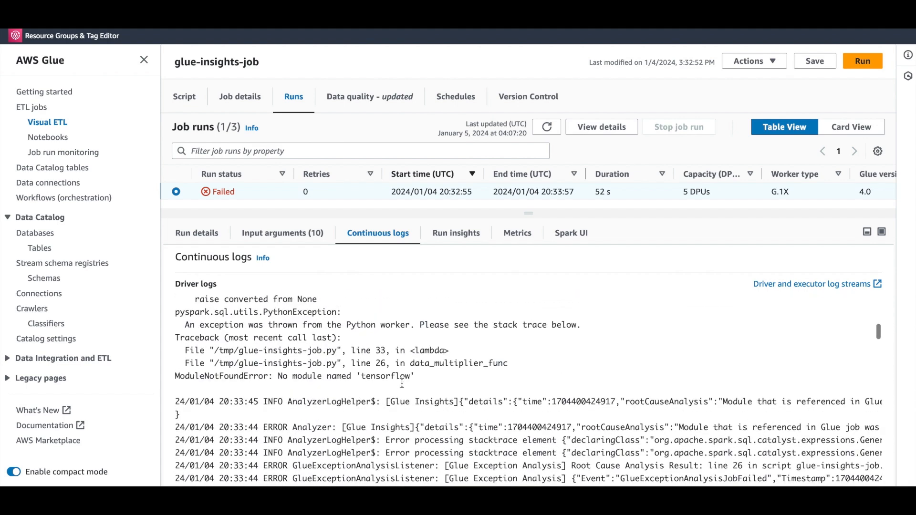
click(239, 97)
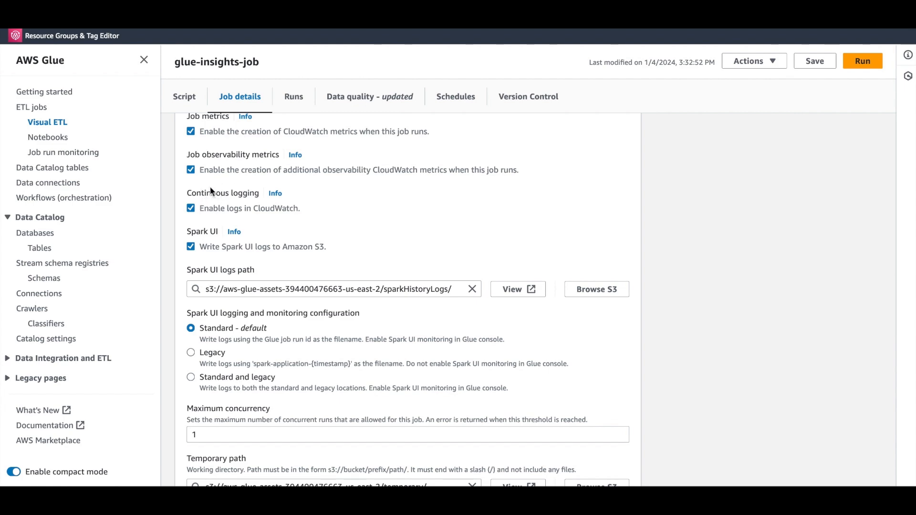
click(293, 97)
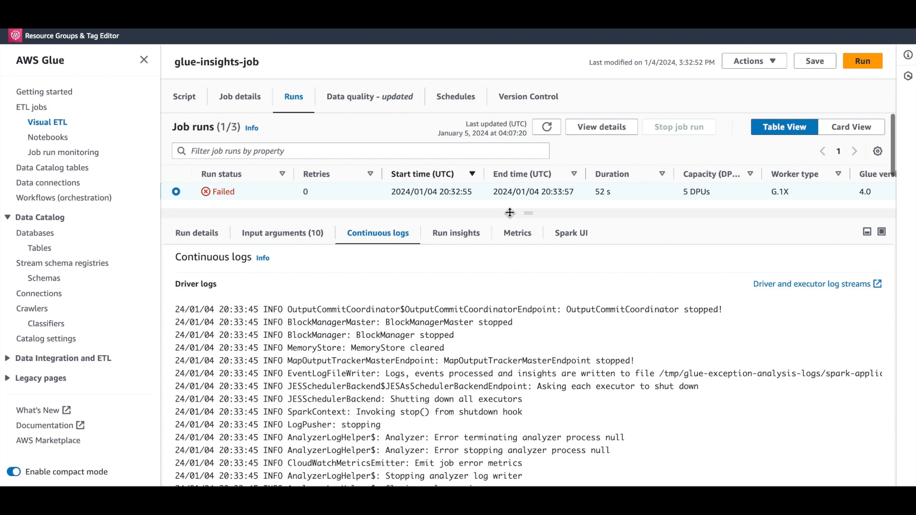
mouse_move(526, 213)
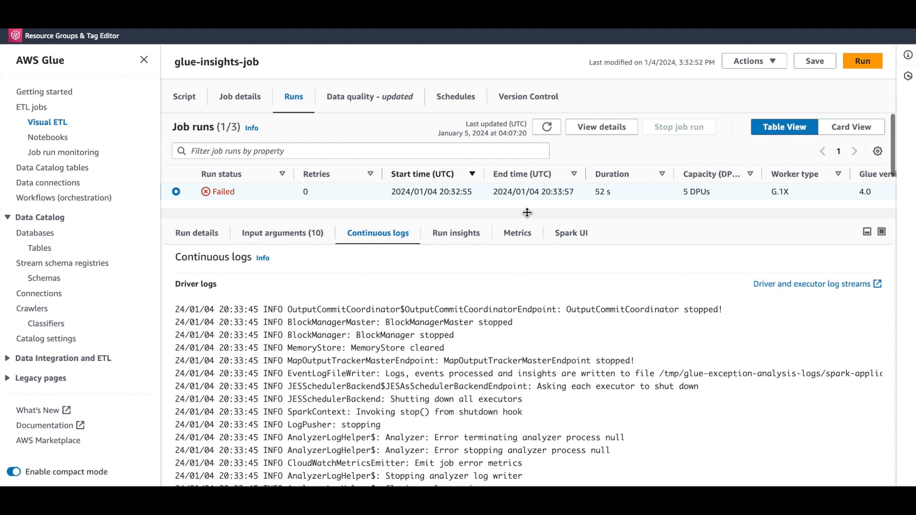
View the failed run's summary with its UNCLASSIFIED_ERROR at line 35 and CloudWatch log links.
click(196, 232)
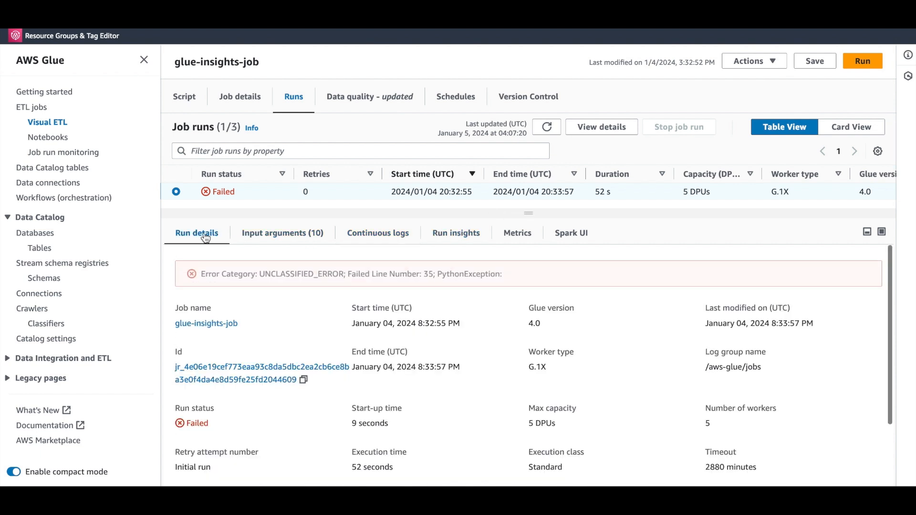
scroll(down, 3)
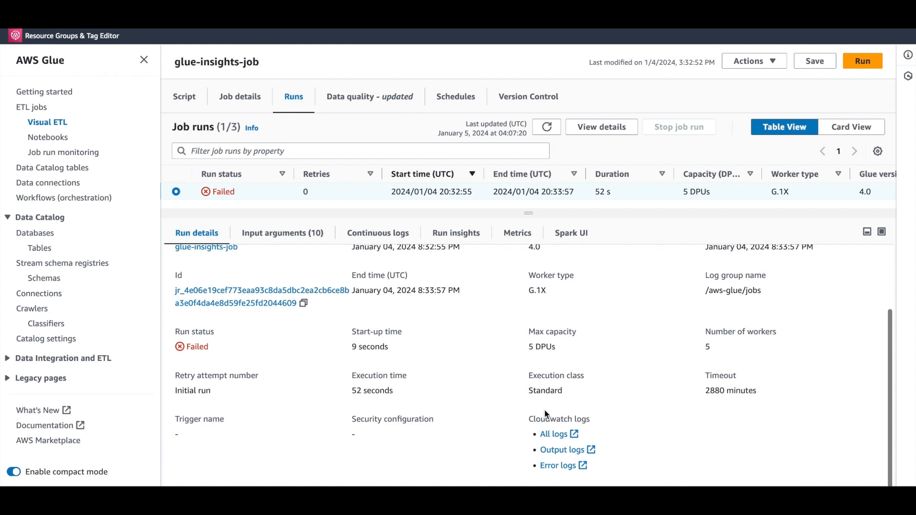
mouse_move(522, 470)
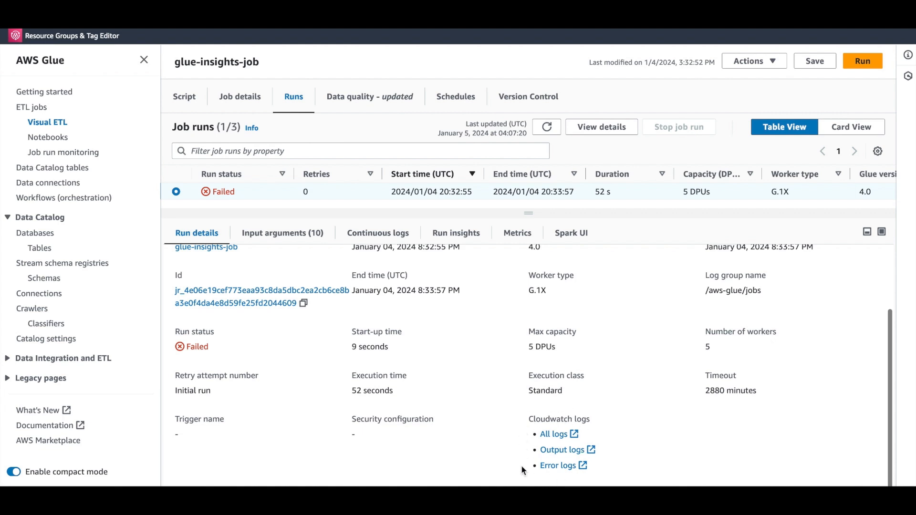
mouse_move(524, 477)
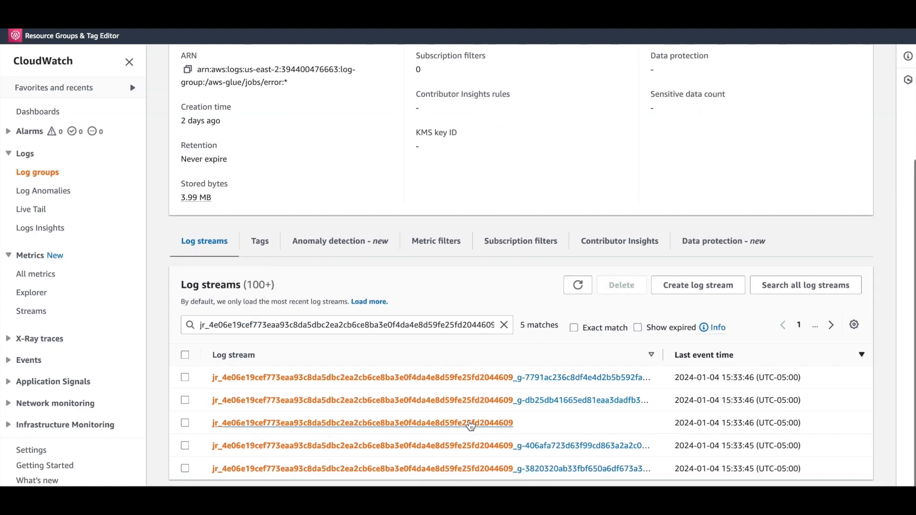
mouse_move(502, 422)
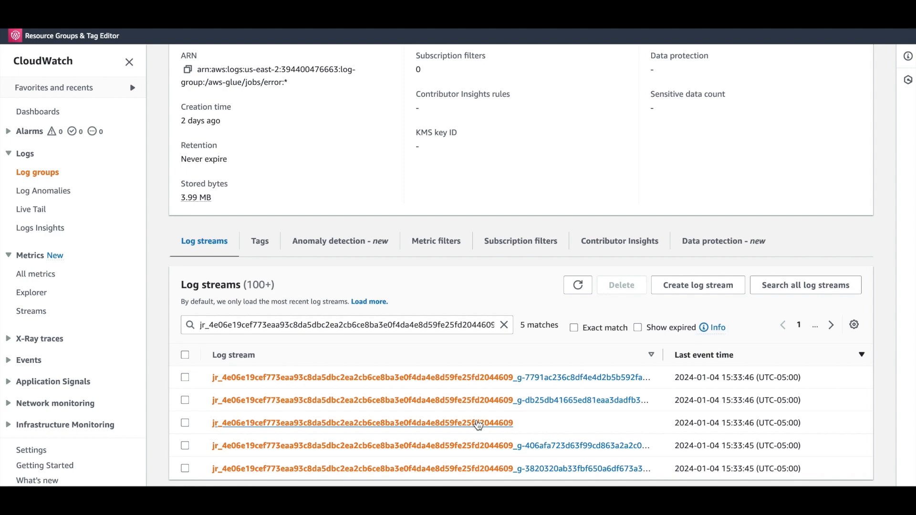
Read through the log events of the run-id-only stream in /aws-glue/jobs/error.
click(358, 423)
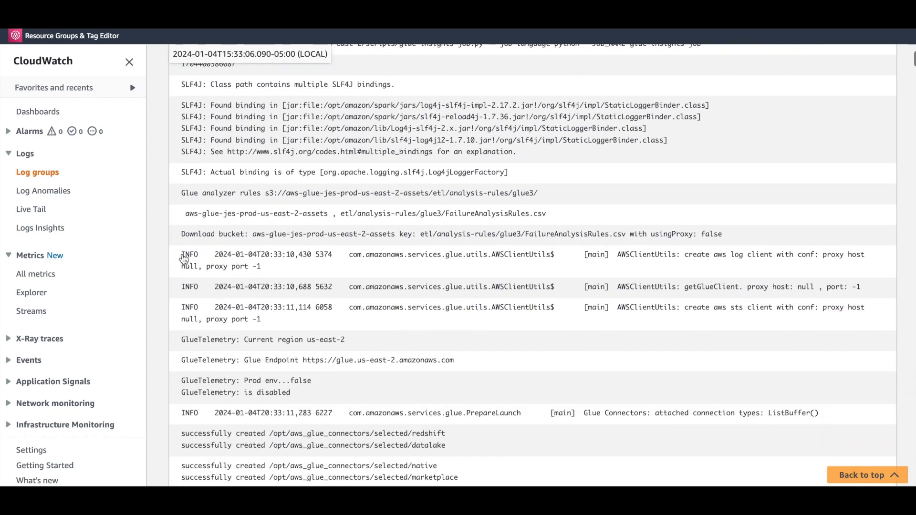
scroll(down, 3)
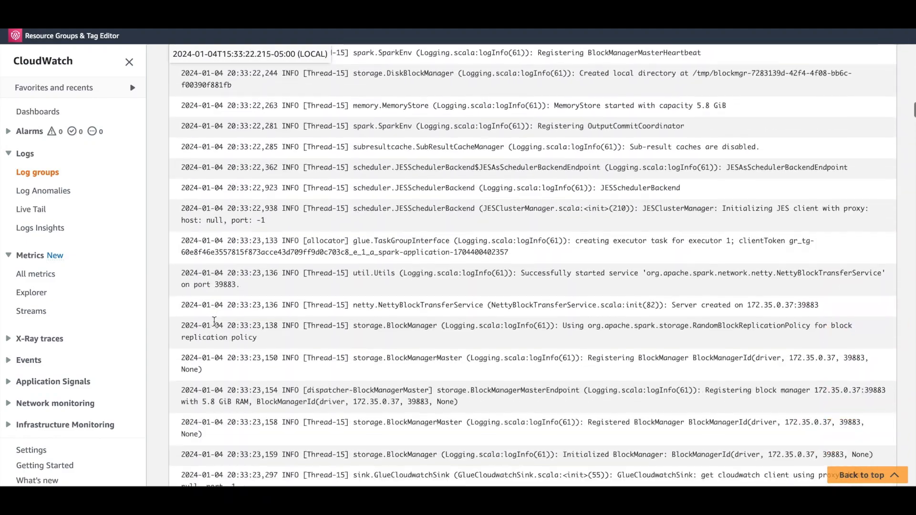
scroll(down, 3)
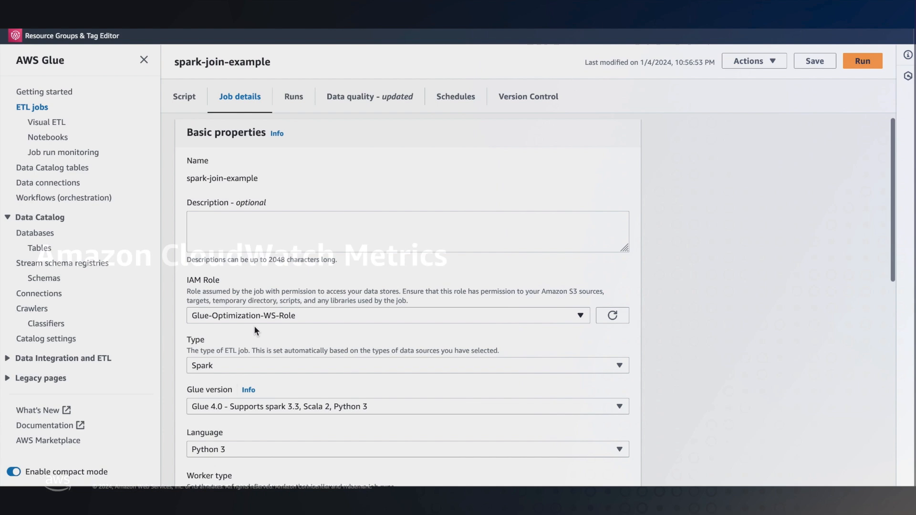
Verify Job metrics checkboxes under Advanced properties, then show the job's runs and the latest run's metrics.
scroll(down, 3)
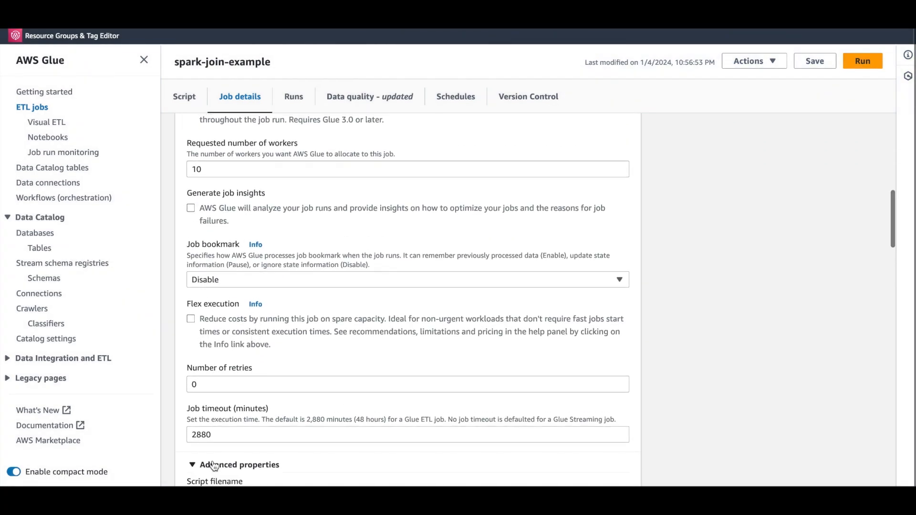
scroll(down, 3)
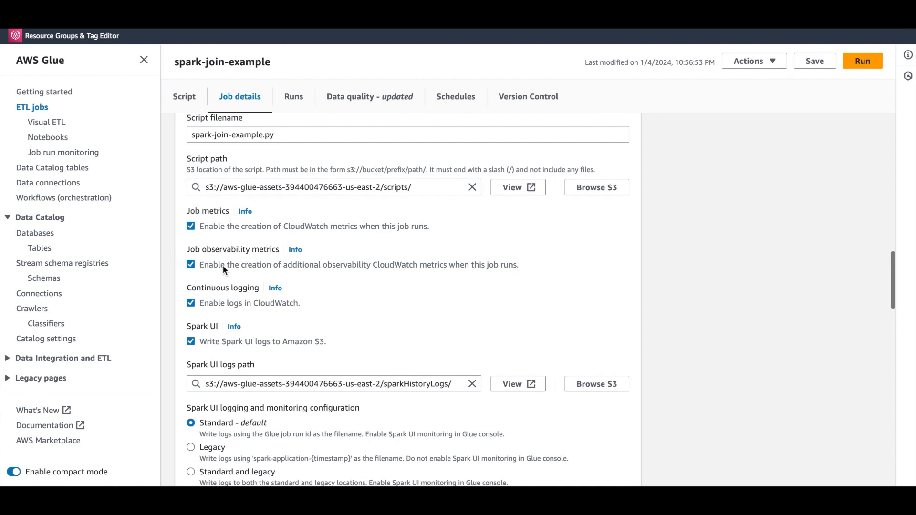
mouse_move(293, 96)
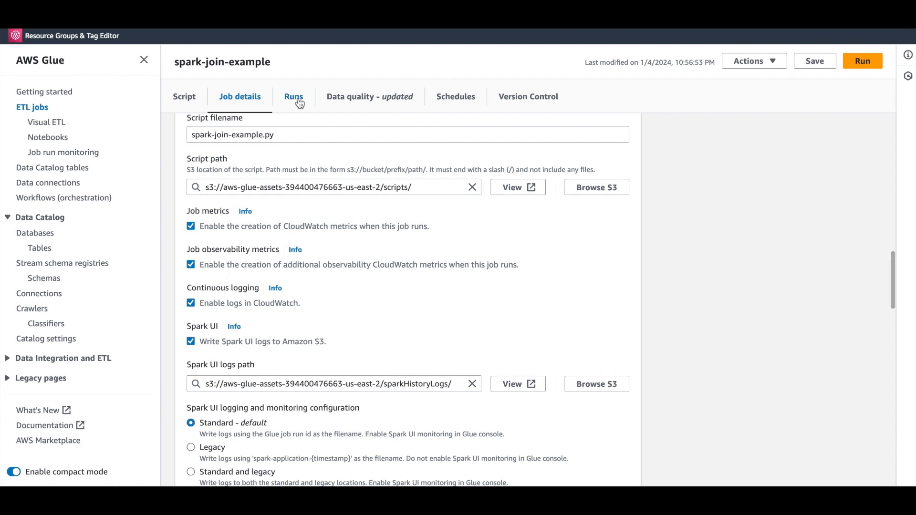
click(294, 97)
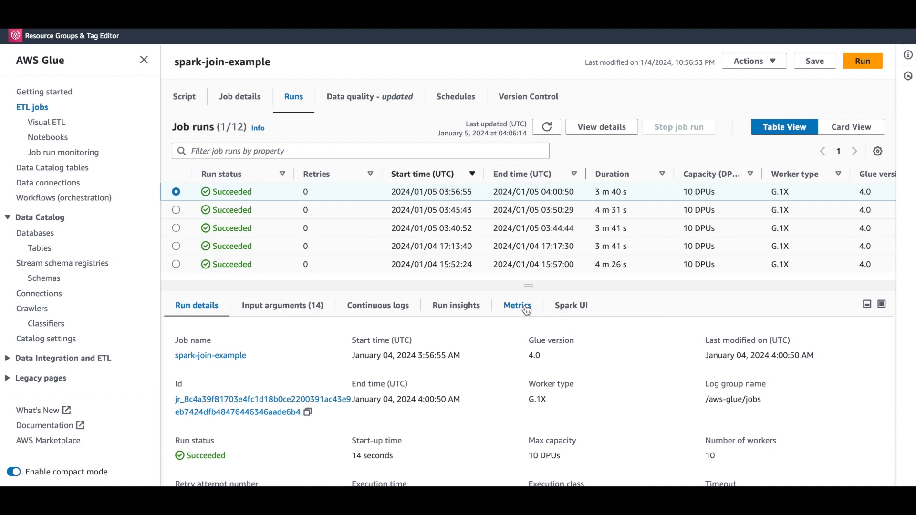
click(516, 305)
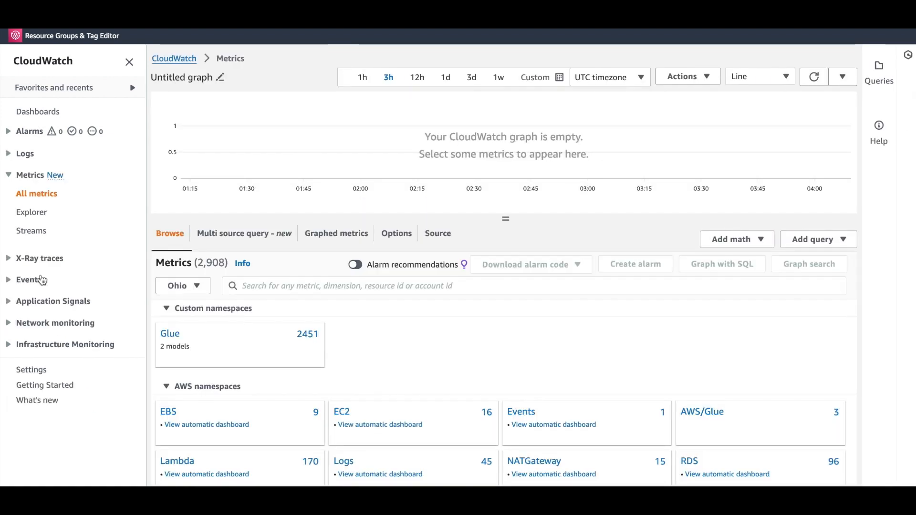
Filter Glue Job Metrics by the spark-join-example run id, listing 66 driver metrics.
click(169, 333)
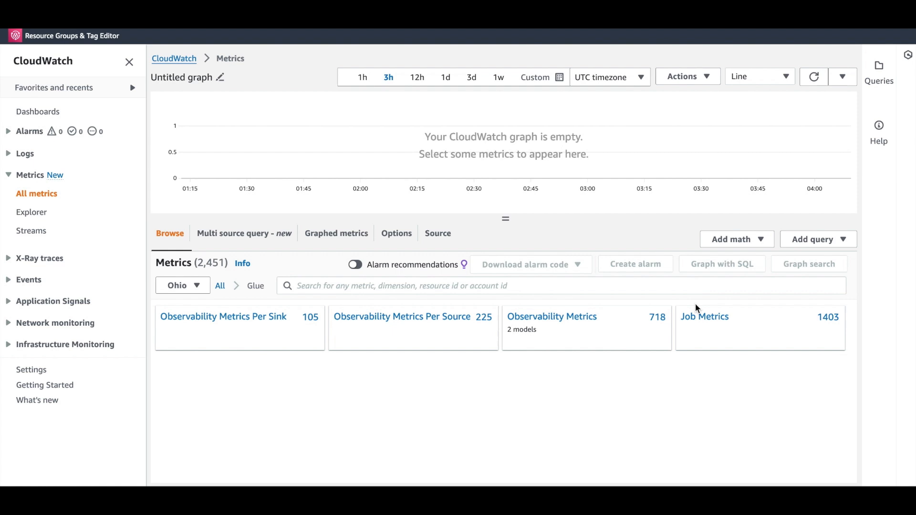
mouse_move(599, 332)
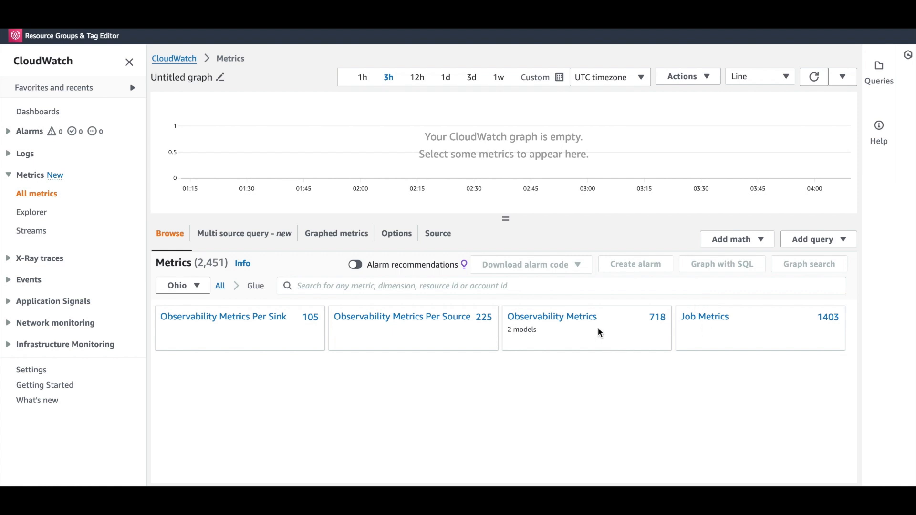
mouse_move(674, 373)
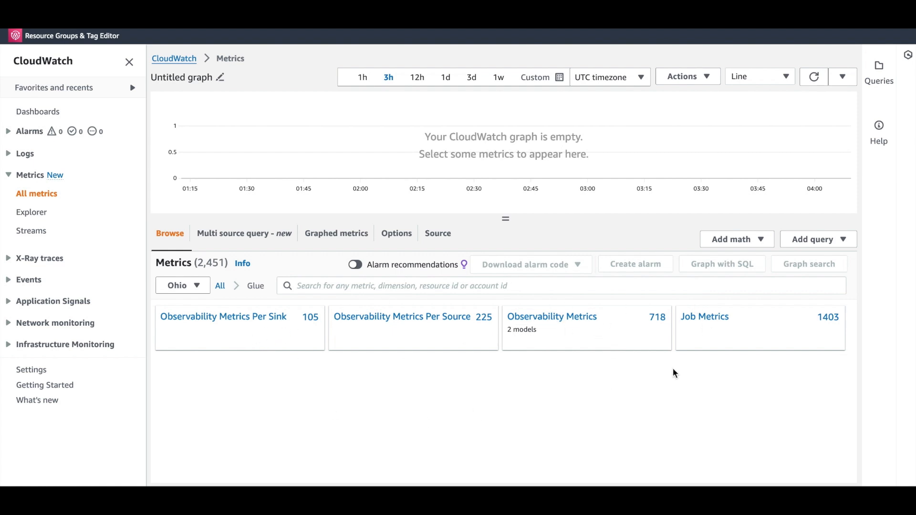
mouse_move(704, 316)
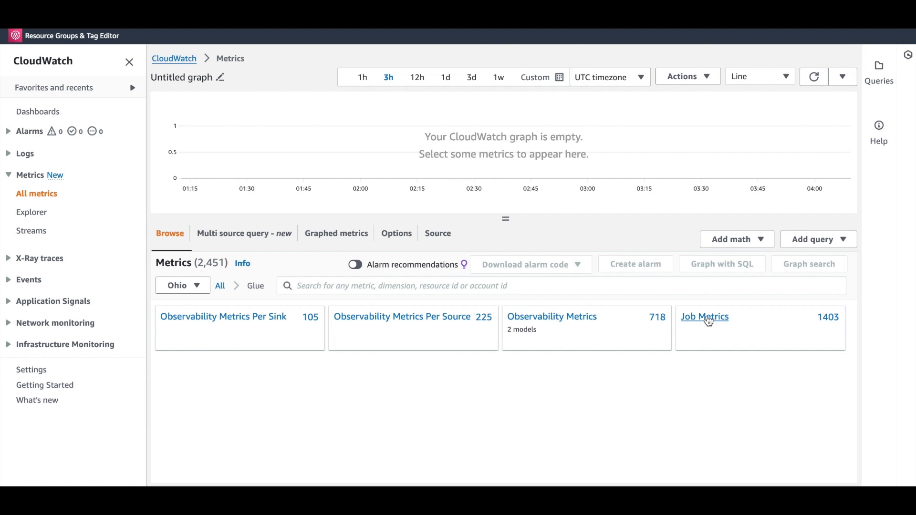
click(704, 316)
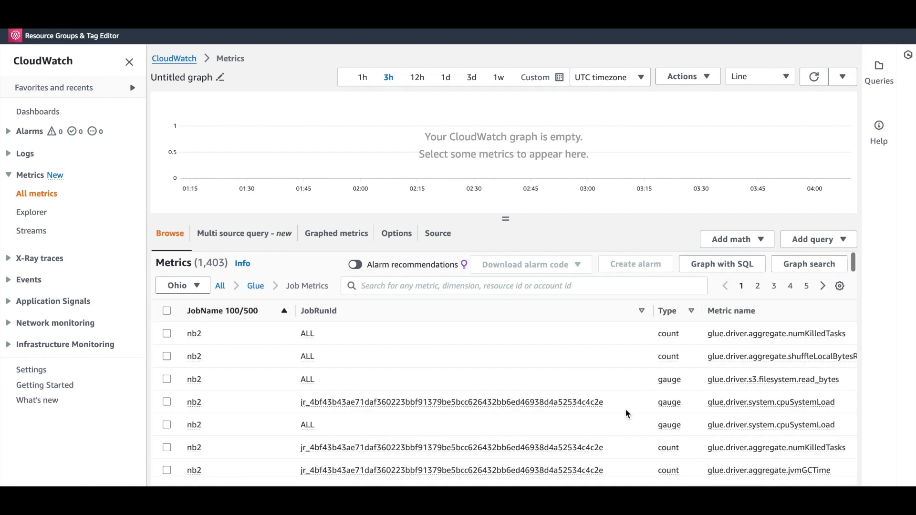
mouse_move(587, 456)
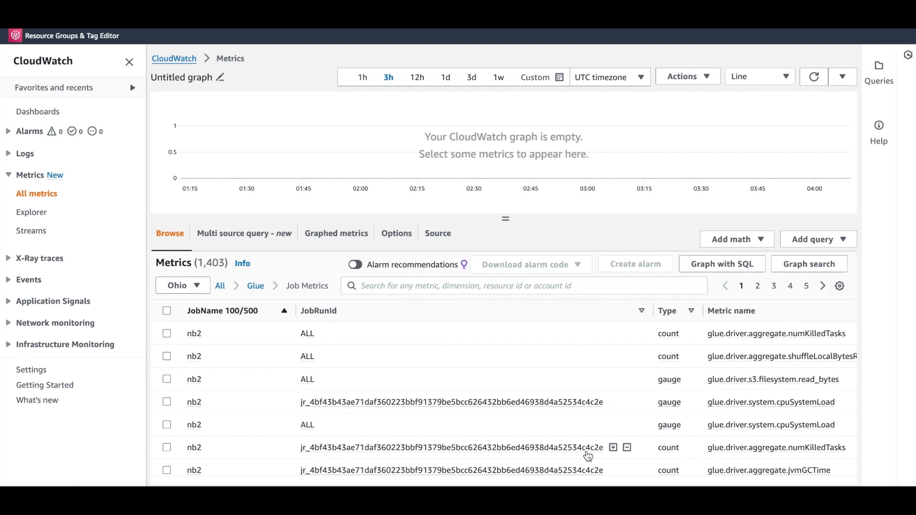
click(523, 286)
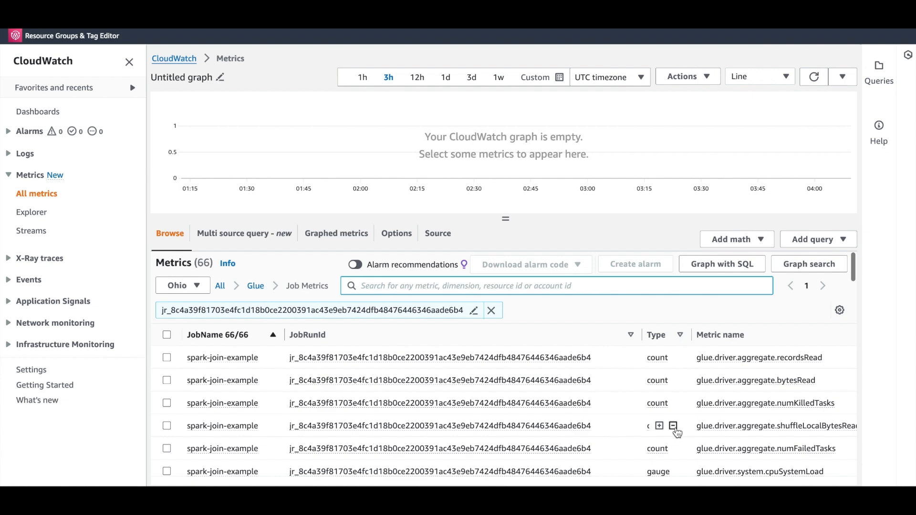
scroll(down, 3)
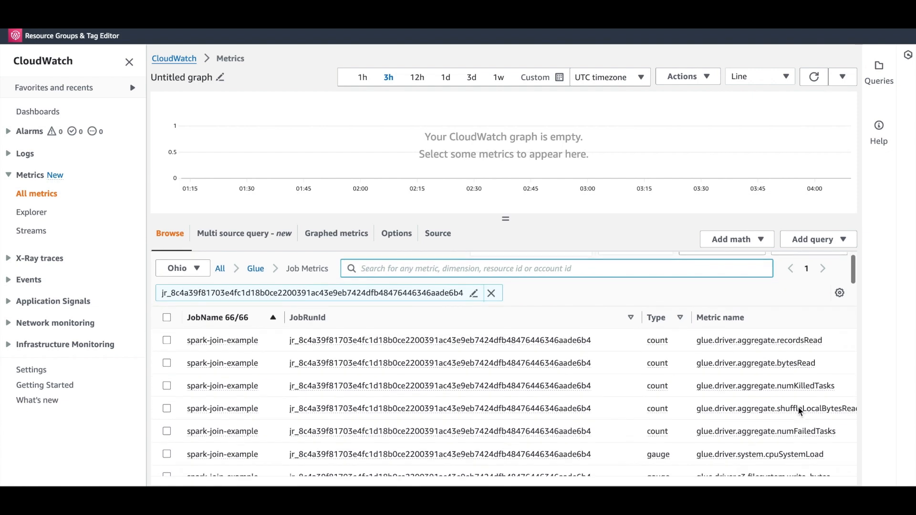